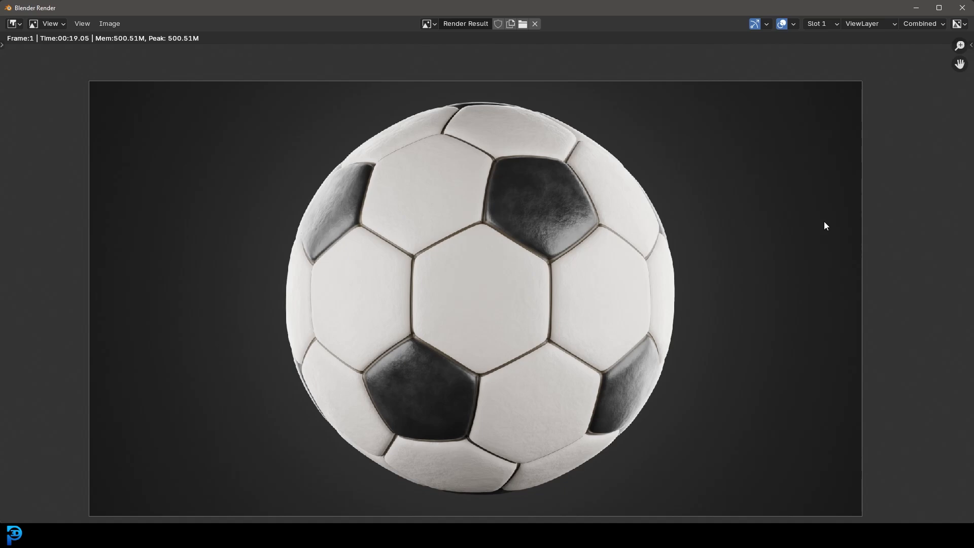
{"action": "mouse_move", "coordinate": [548, 206]}
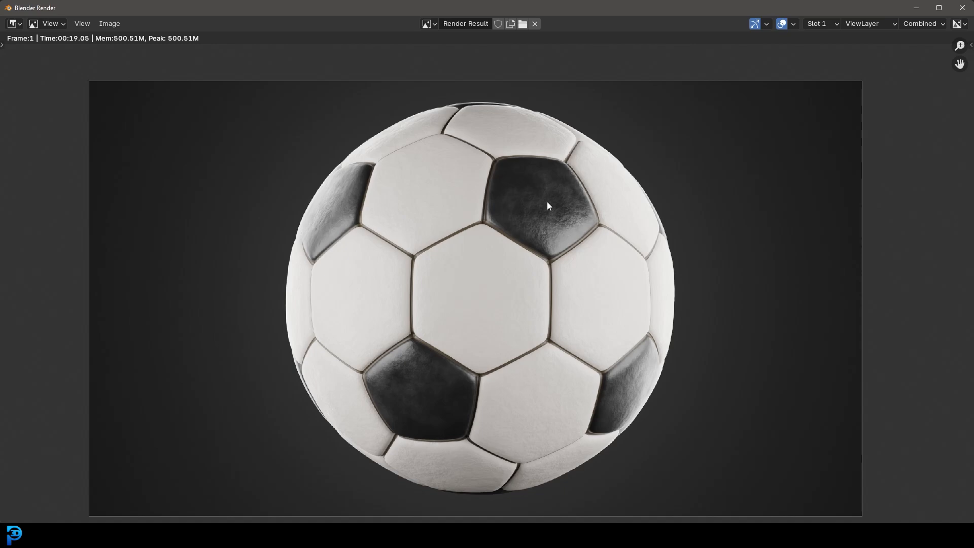
{"action": "mouse_move", "coordinate": [640, 247]}
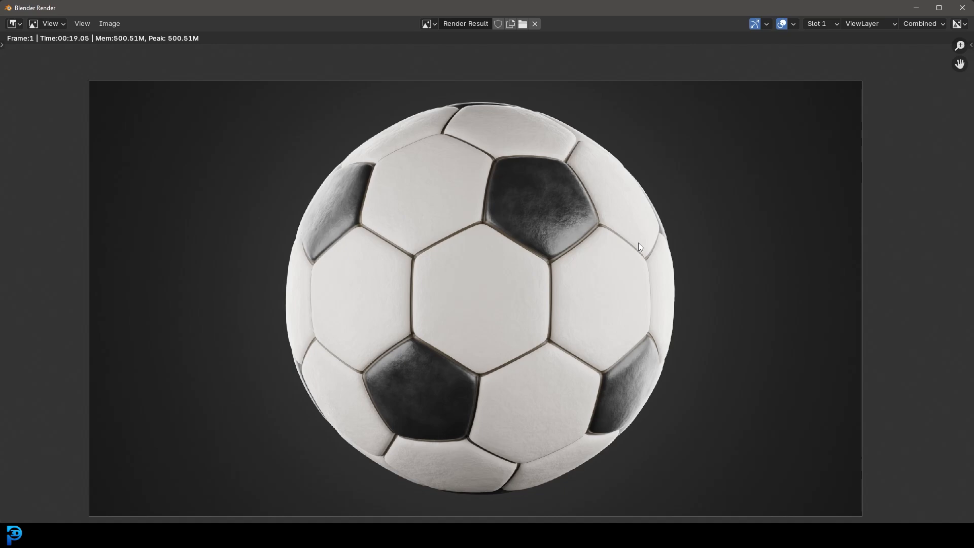
{"action": "mouse_move", "coordinate": [542, 308]}
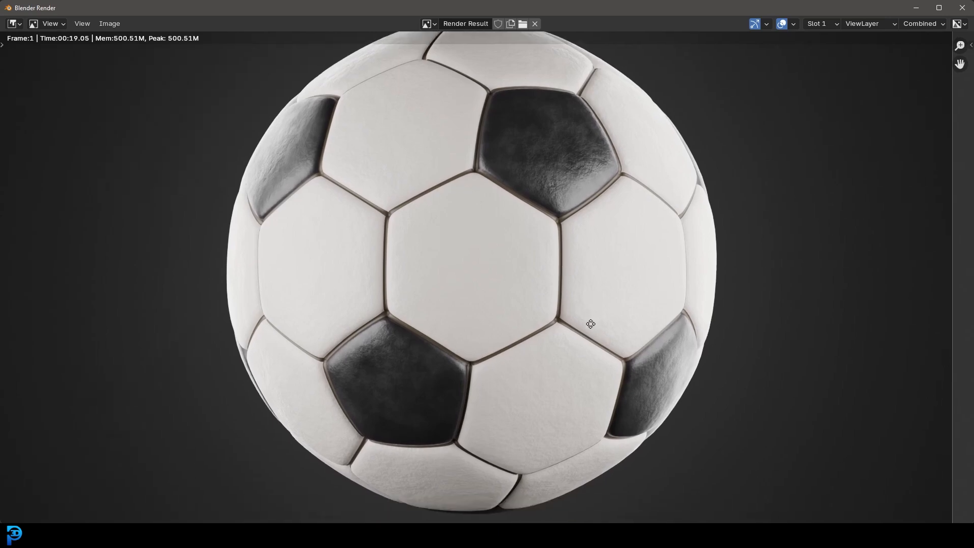
Delete the default cube, camera and light and add an Ico Sphere mesh at the origin
{"action": "scroll", "scroll_direction": "up", "scroll_amount": 3}
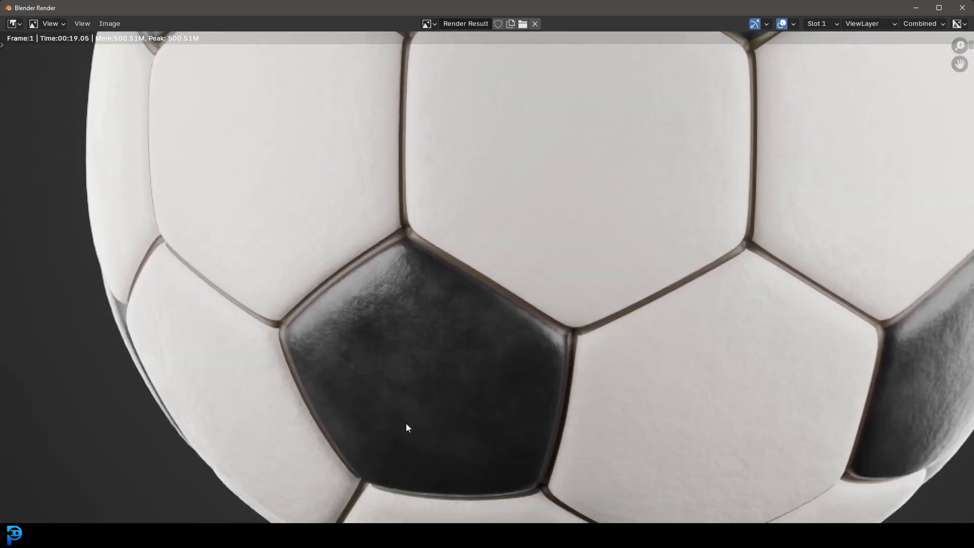
{"action": "scroll", "scroll_direction": "down", "scroll_amount": 3}
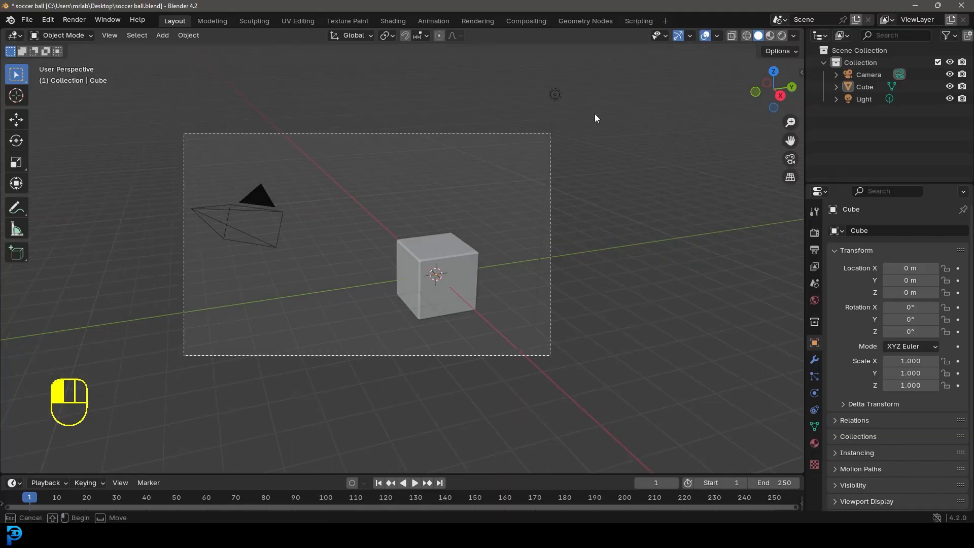
{"action": "key", "text": "Delete"}
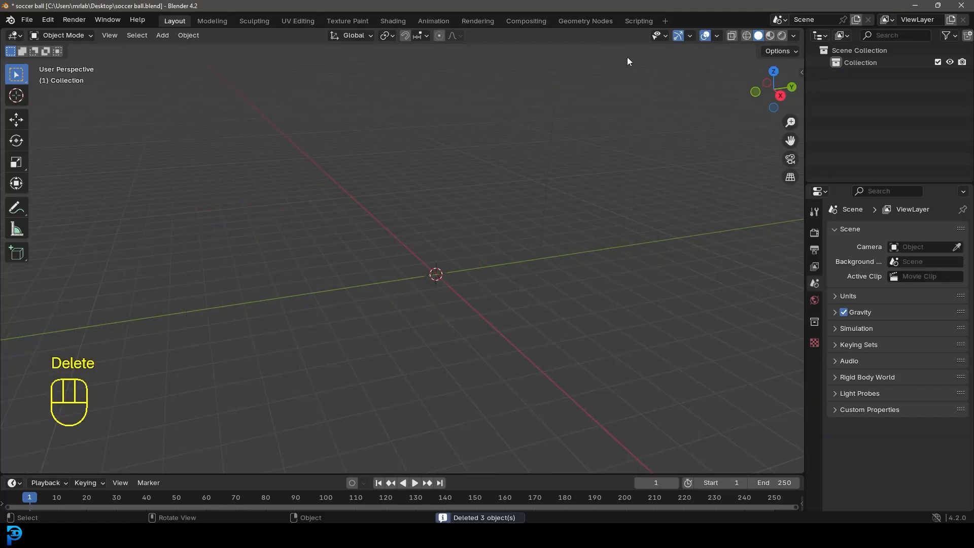
{"action": "key", "text": "shift+a"}
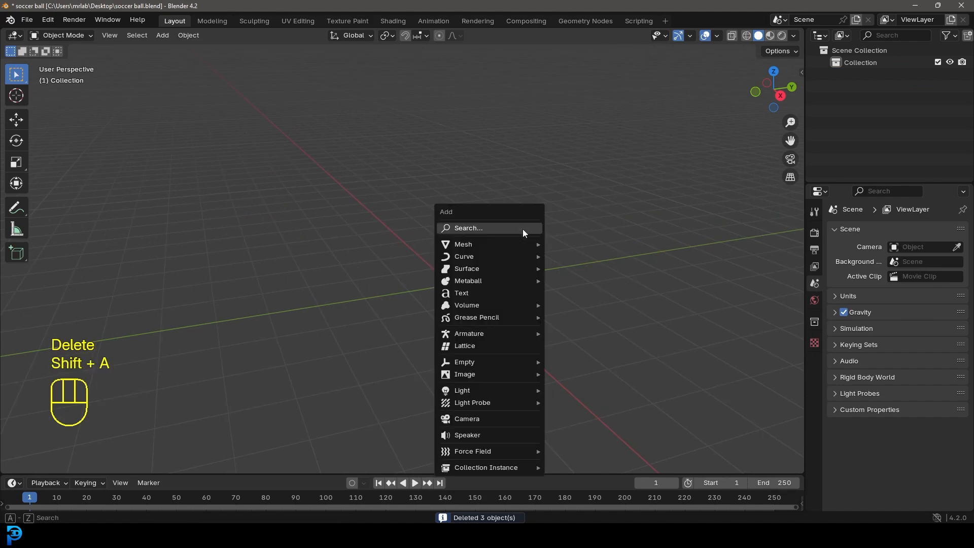
{"action": "mouse_move", "coordinate": [462, 244]}
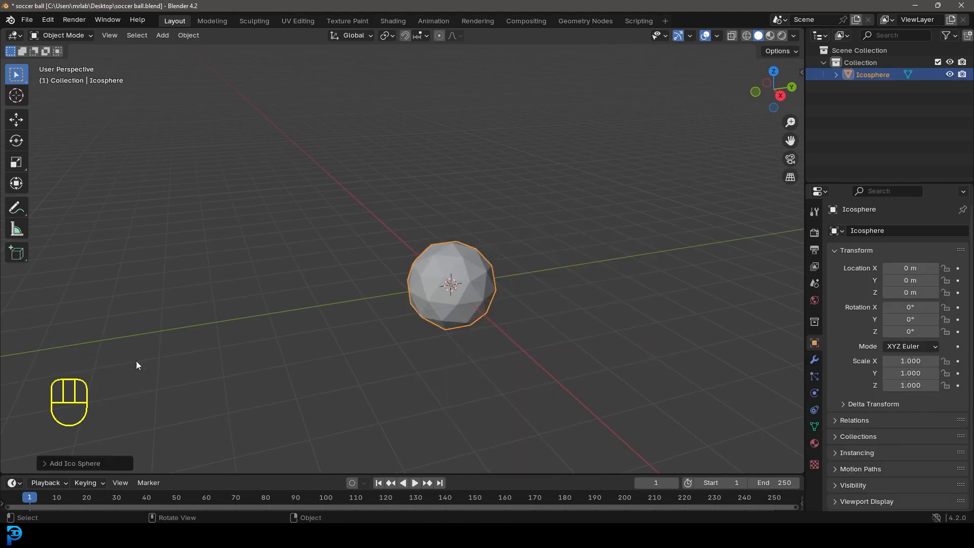
{"action": "left_click", "coordinate": [73, 463]}
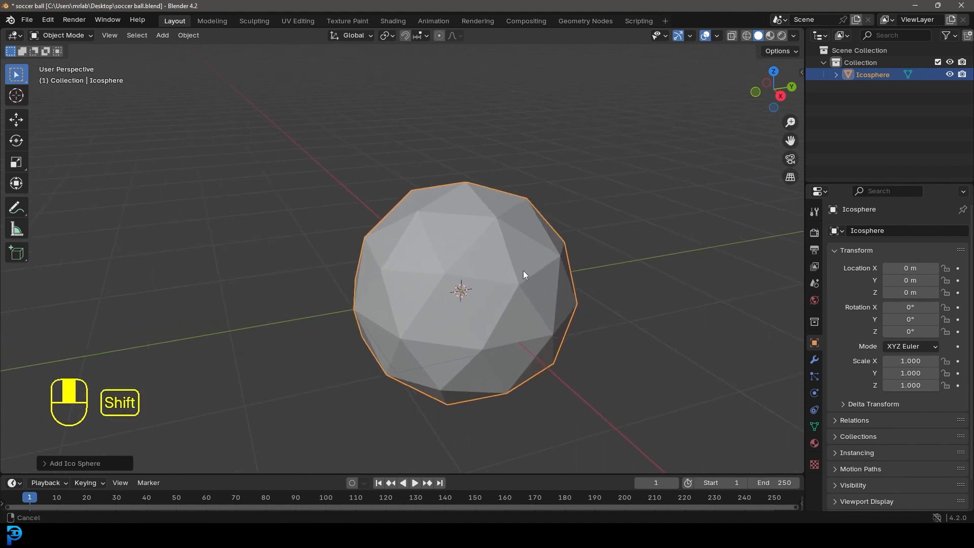
Add a Subdivision Surface modifier to the icosphere, apply it, and enter Edit Mode
{"action": "left_click", "coordinate": [813, 359]}
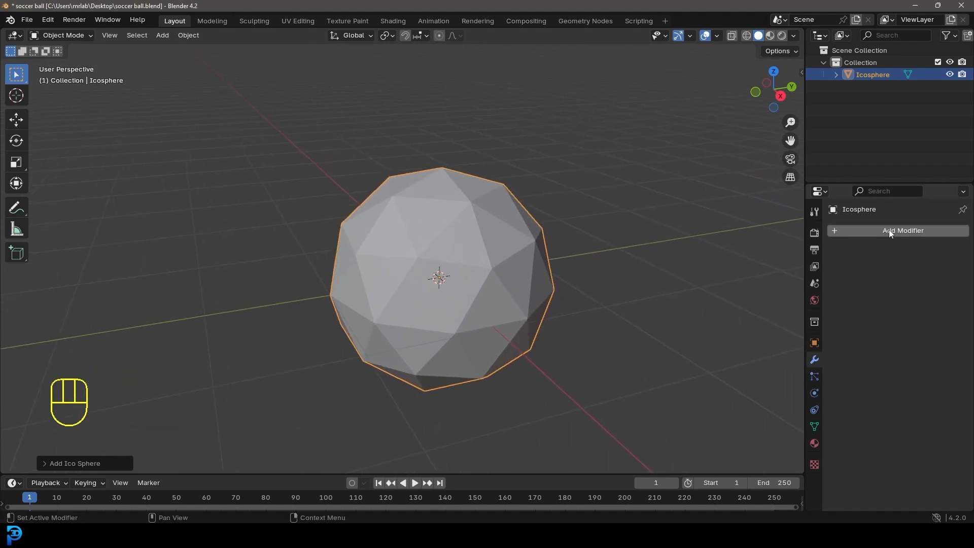
{"action": "left_click", "coordinate": [900, 230]}
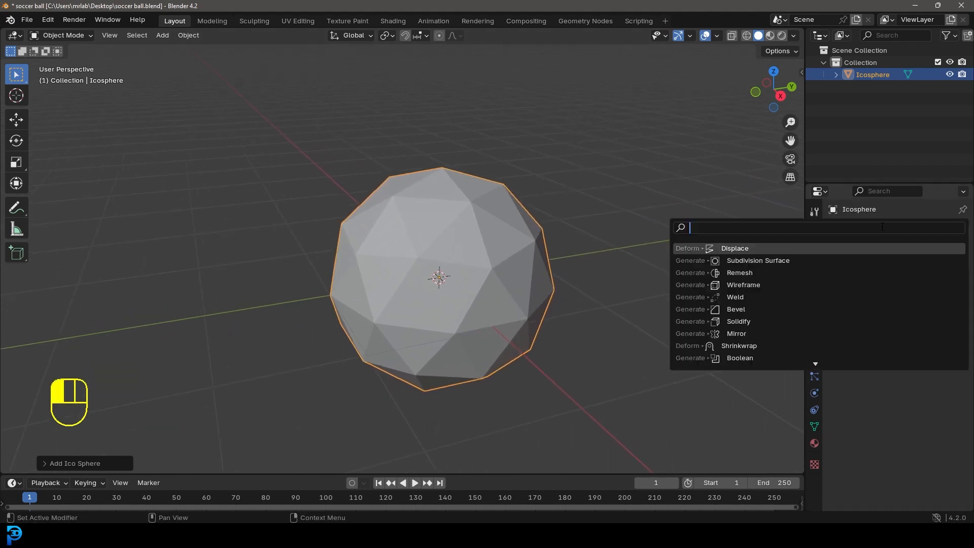
{"action": "type", "text": "sub"}
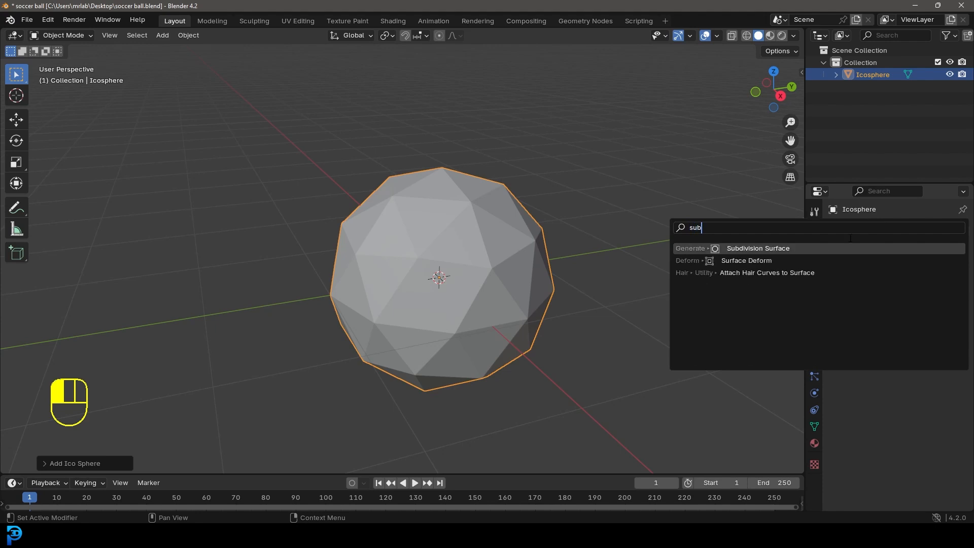
{"action": "left_click", "coordinate": [757, 248]}
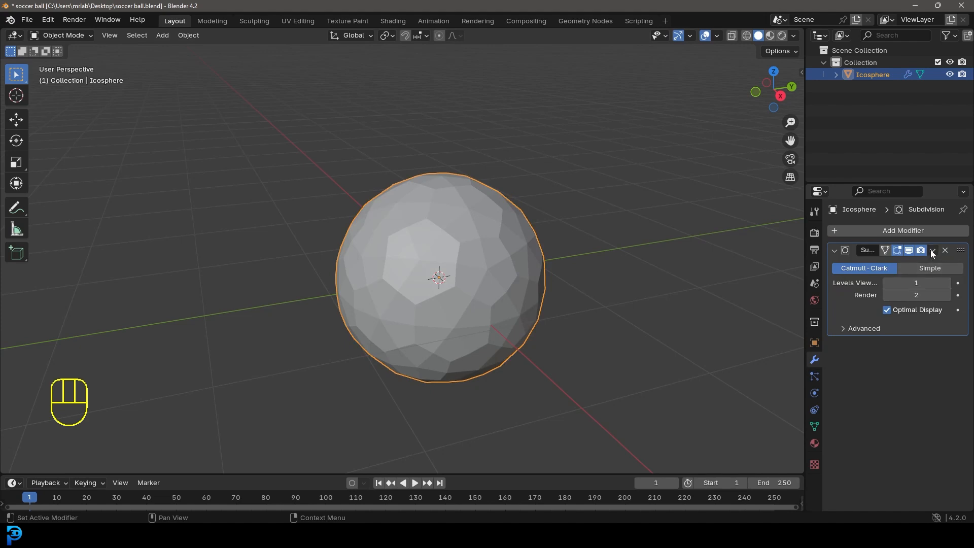
{"action": "left_click", "coordinate": [932, 249]}
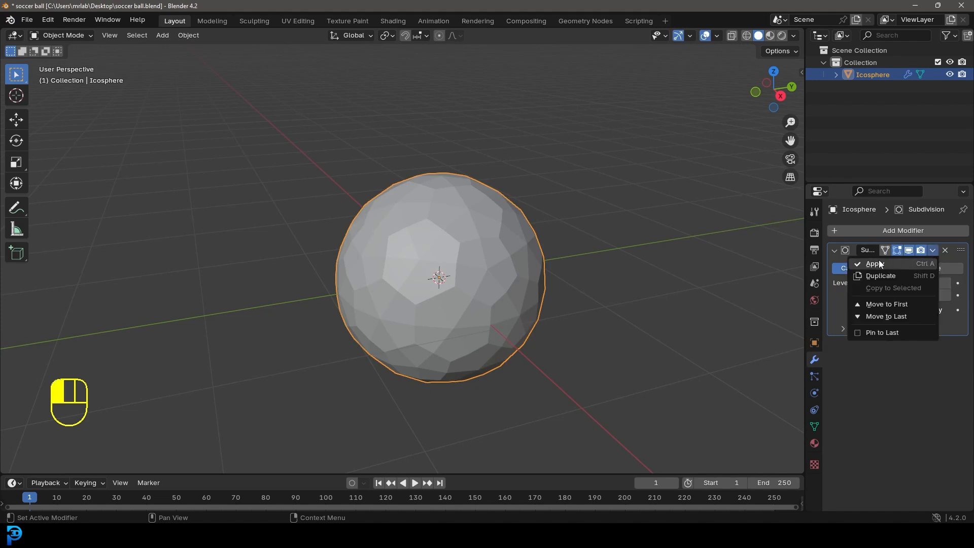
{"action": "left_click", "coordinate": [873, 264]}
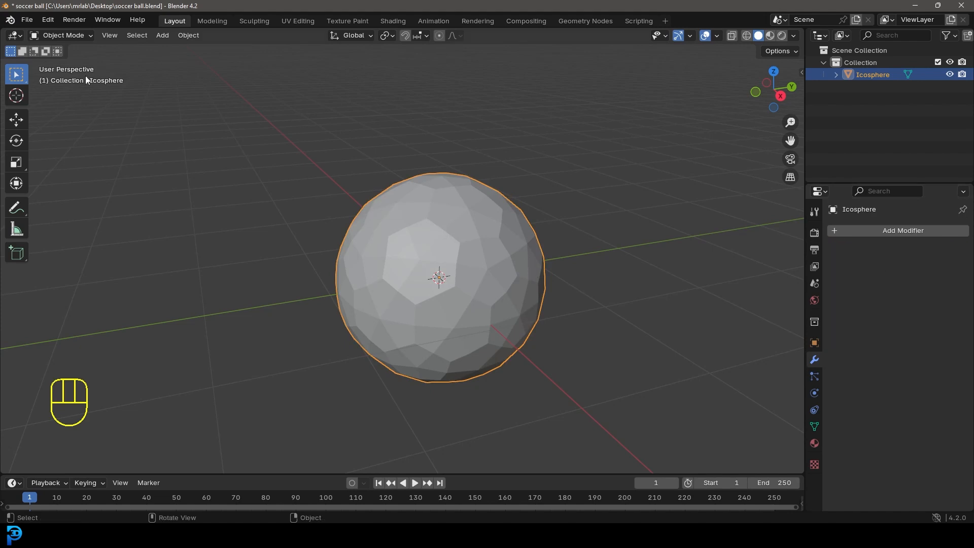
{"action": "key", "text": "Tab"}
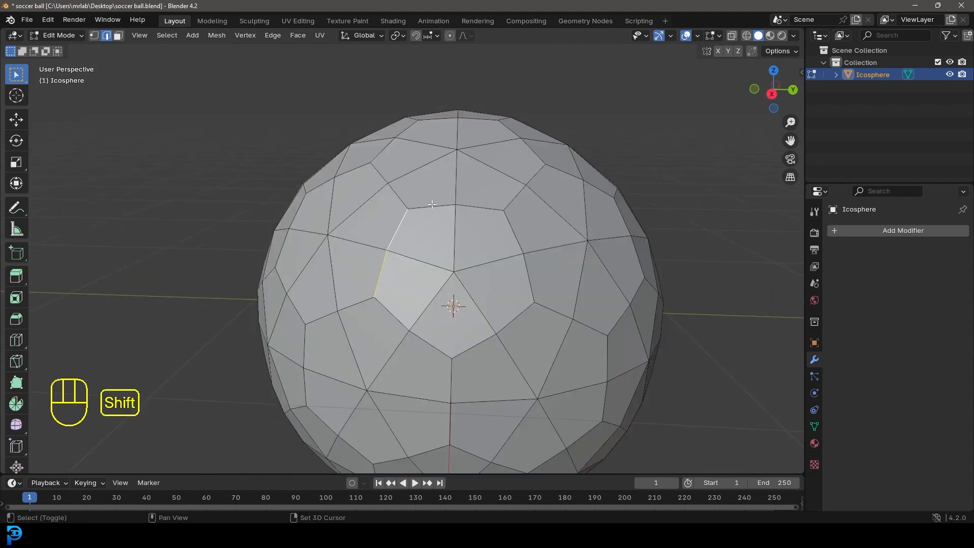
Select a pentagon's outline edges, then all edges with similar face angles for the seam pattern
{"action": "left_click", "coordinate": [516, 319]}
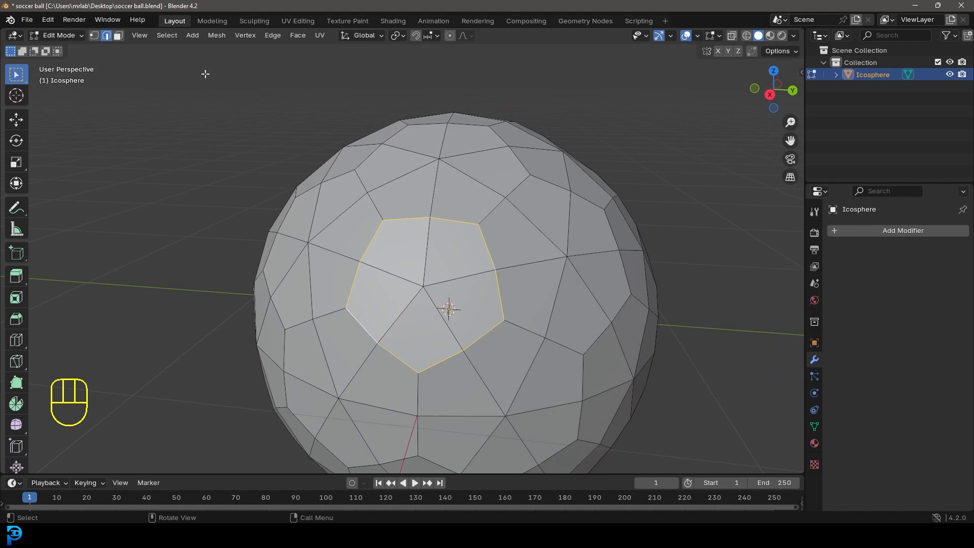
{"action": "left_click", "coordinate": [165, 20]}
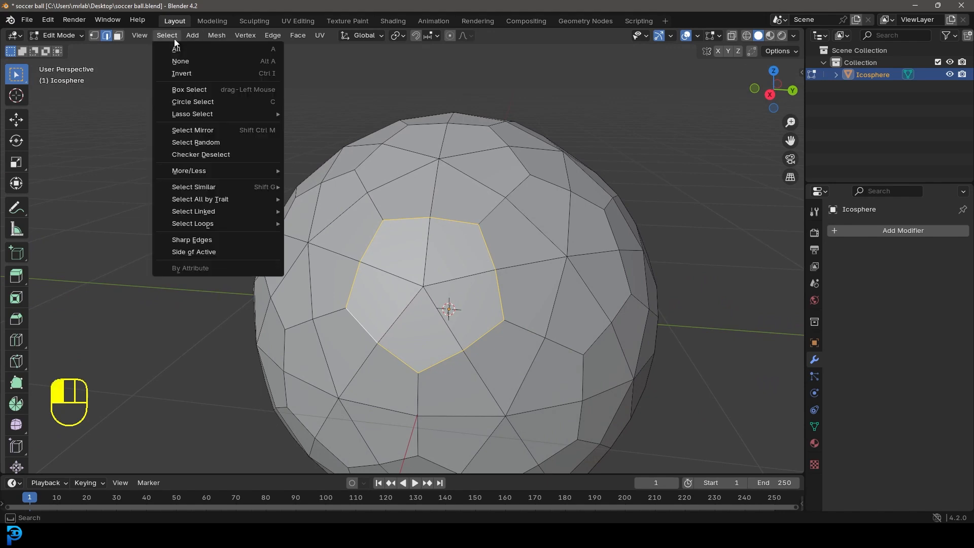
{"action": "mouse_move", "coordinate": [208, 130]}
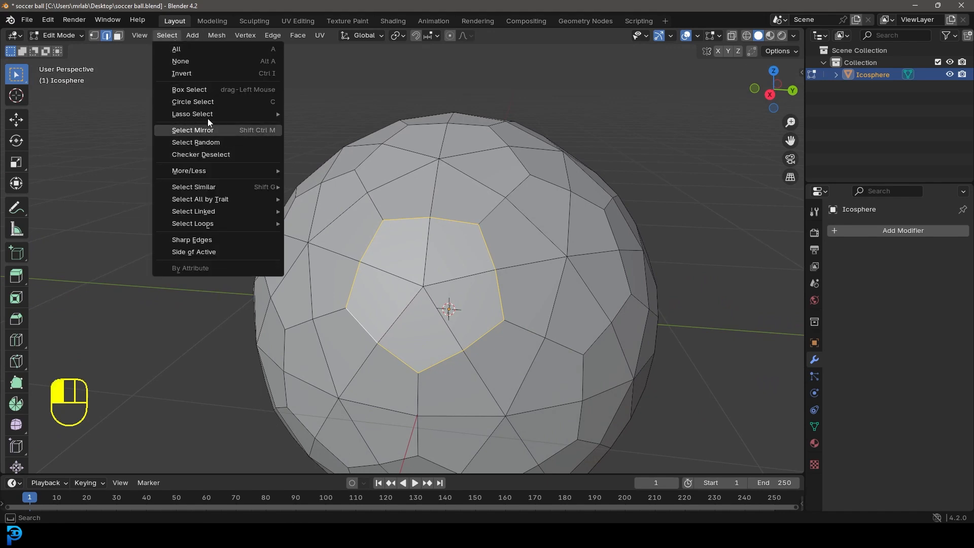
{"action": "mouse_move", "coordinate": [194, 187]}
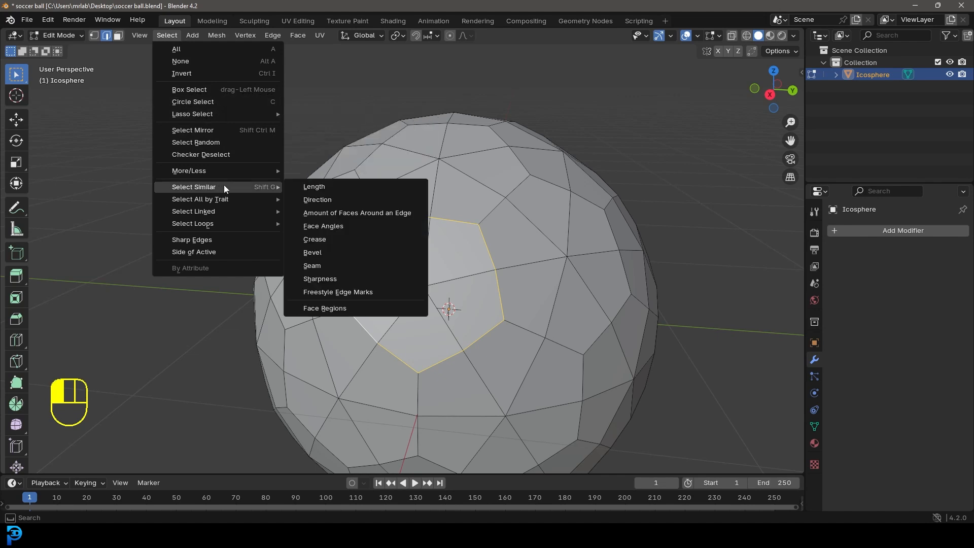
{"action": "mouse_move", "coordinate": [322, 225]}
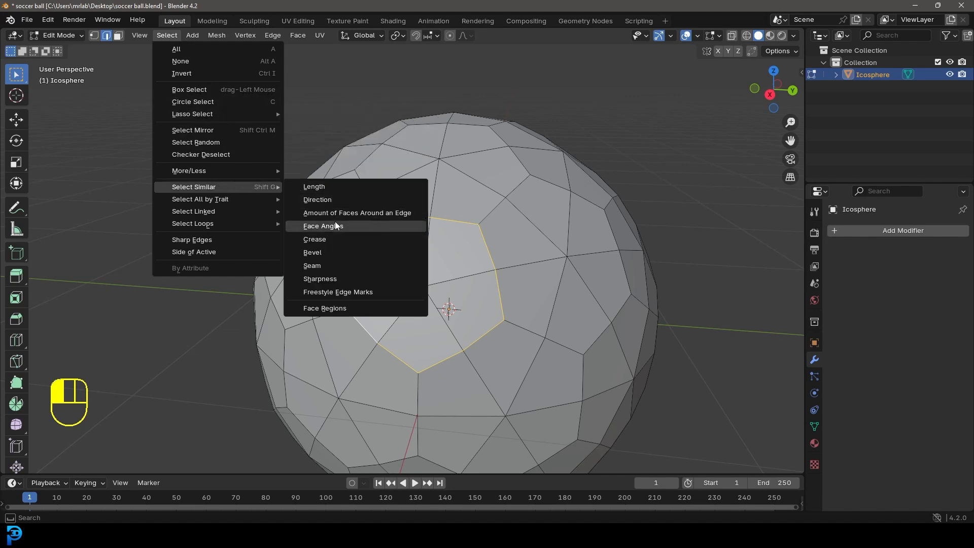
{"action": "left_click", "coordinate": [323, 225]}
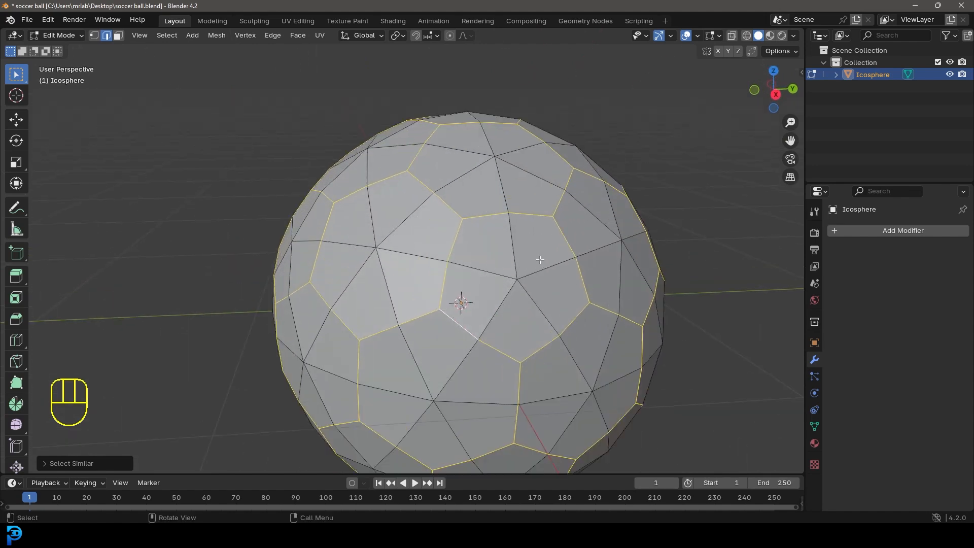
Bevel the selected seam edges into narrow strips and shrink them into grooves between panels
{"action": "key", "text": "ctrl+z"}
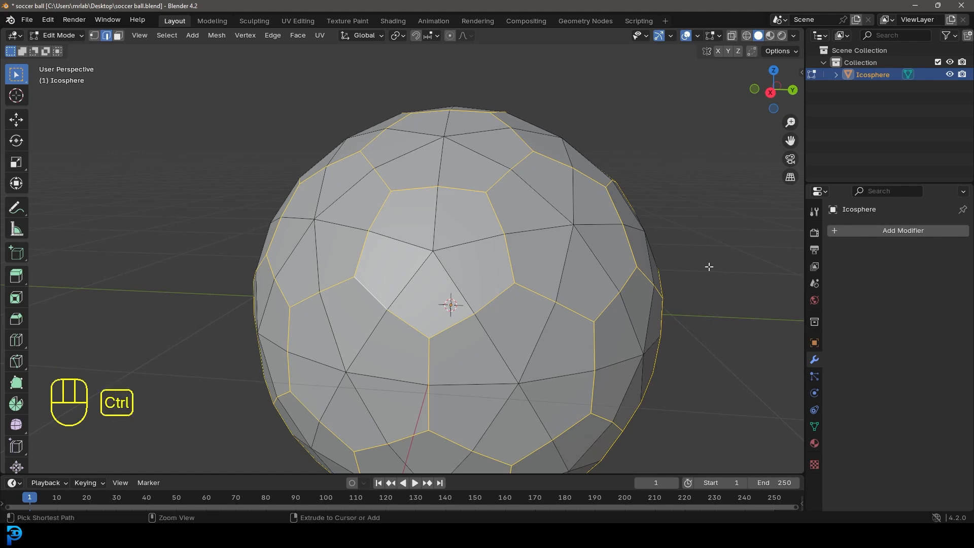
{"action": "key", "text": "Ctrl+B"}
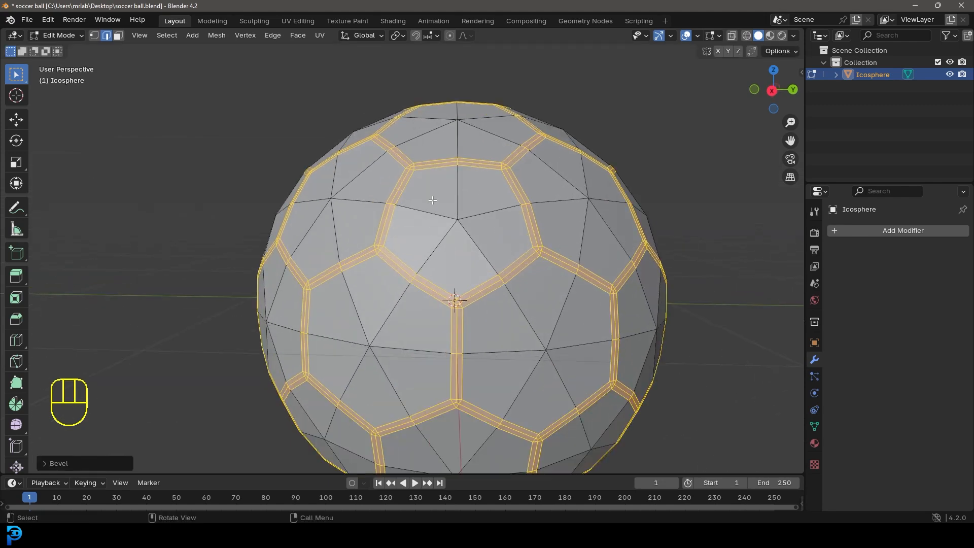
{"action": "key", "text": "ctrl"}
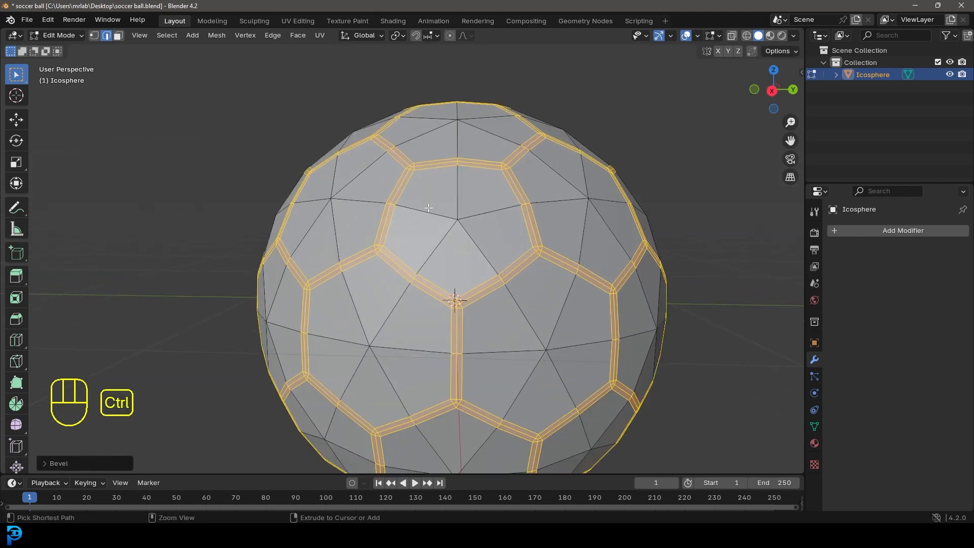
{"action": "key", "text": "ctrl+KP_Subtract"}
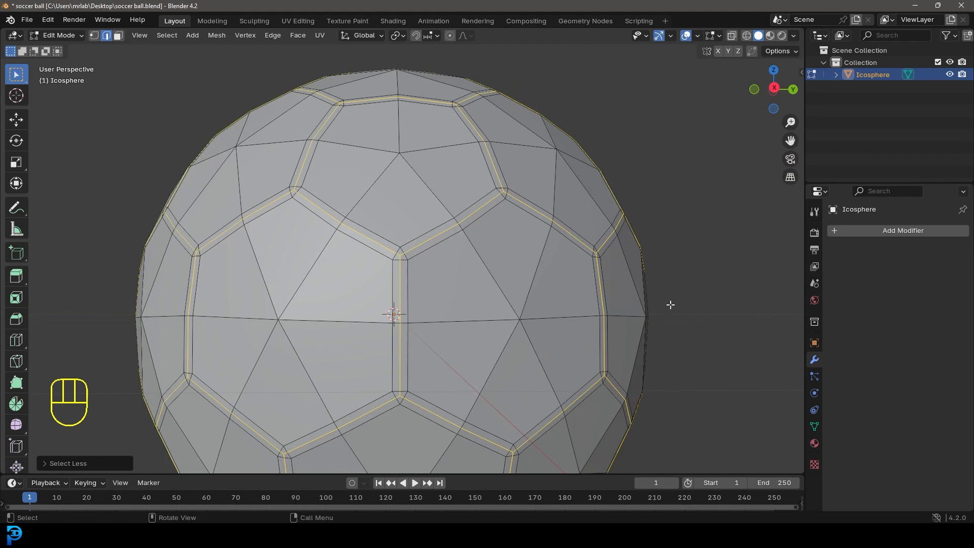
{"action": "key", "text": "alt+s"}
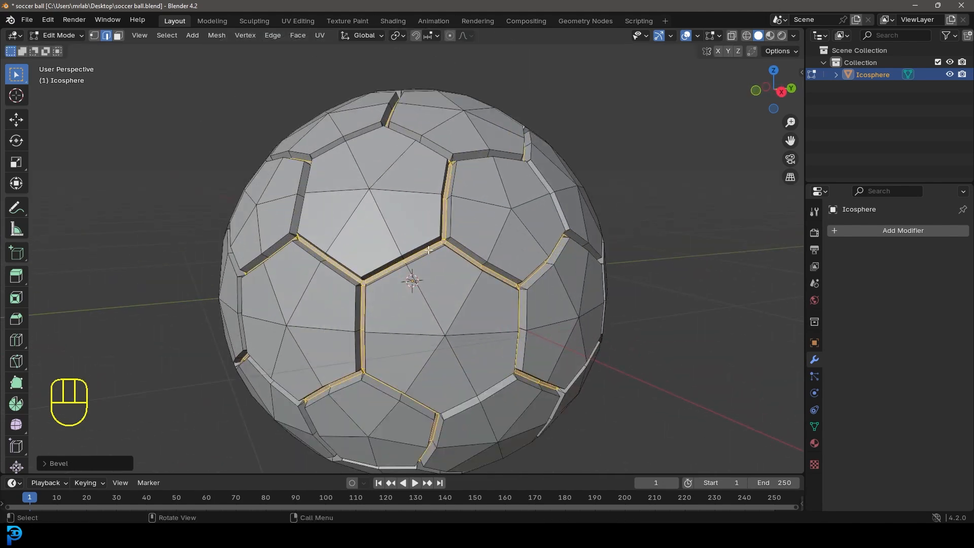
{"action": "mouse_move", "coordinate": [424, 220]}
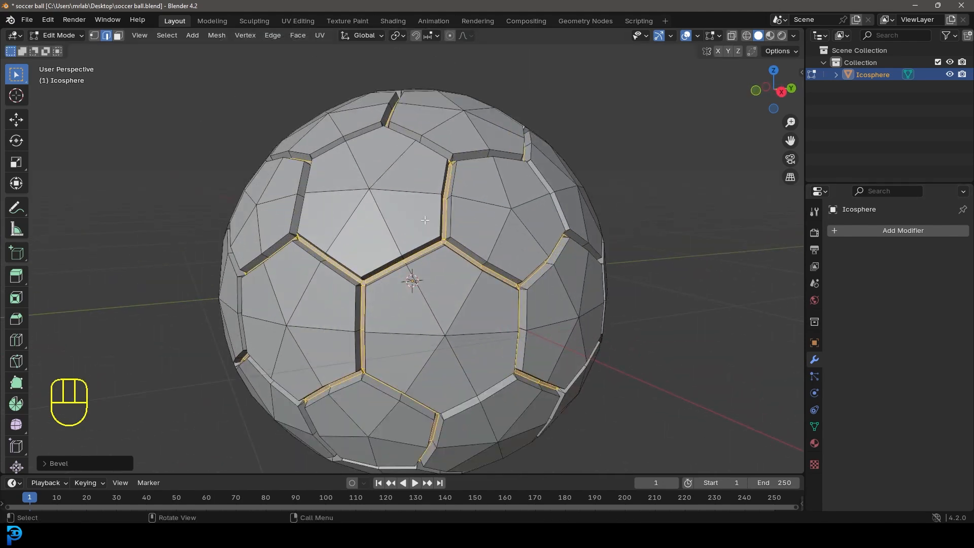
{"action": "mouse_move", "coordinate": [813, 425]}
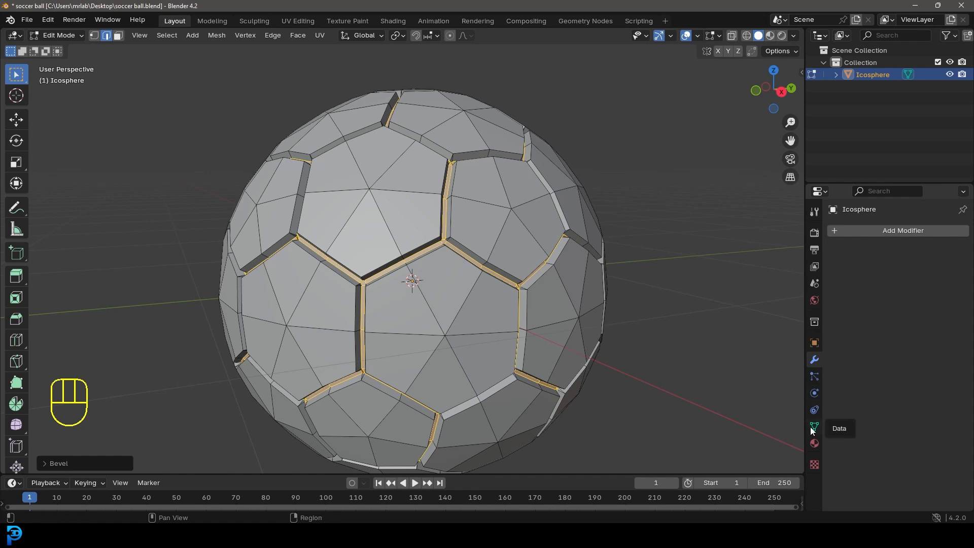
Create a vertex group named Group from the selection and return to Object Mode
{"action": "left_click", "coordinate": [813, 427]}
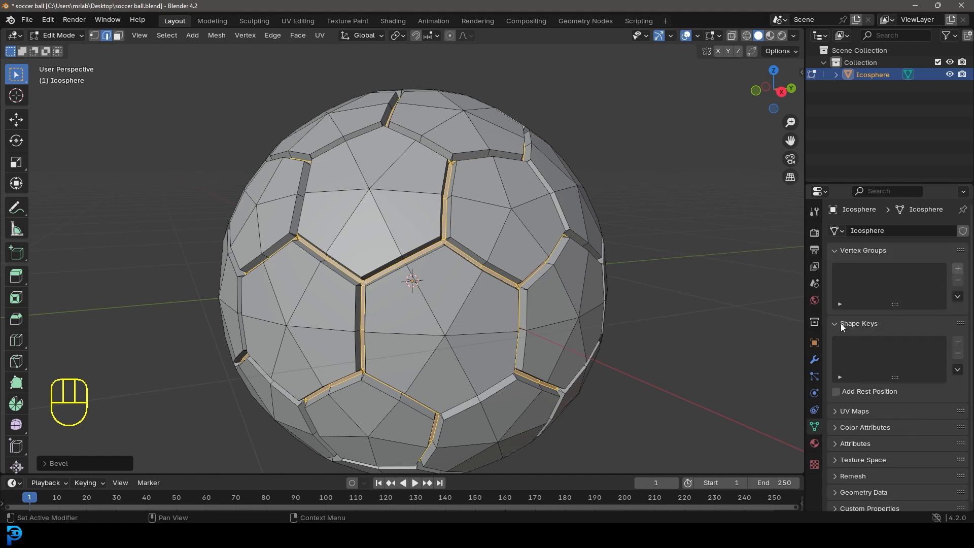
{"action": "left_click", "coordinate": [957, 267]}
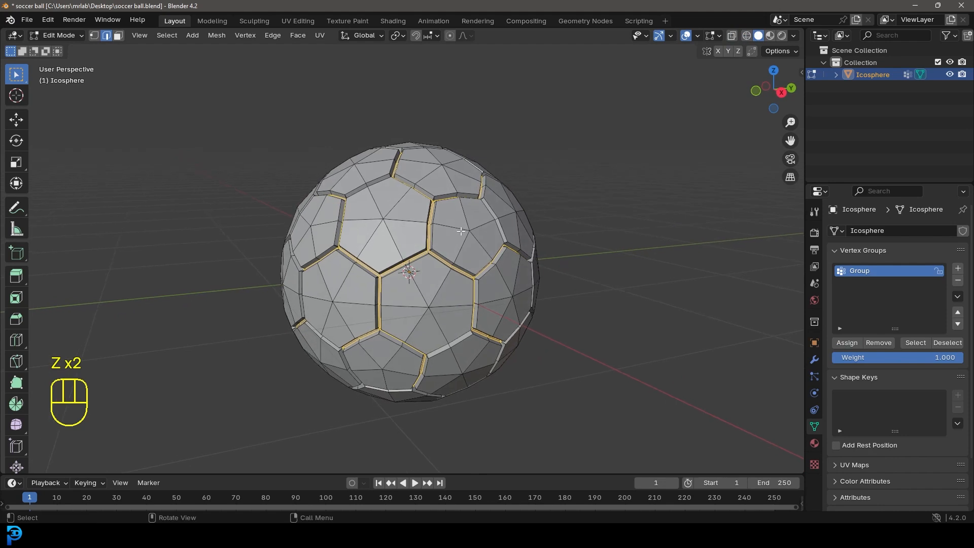
{"action": "key", "text": "Tab"}
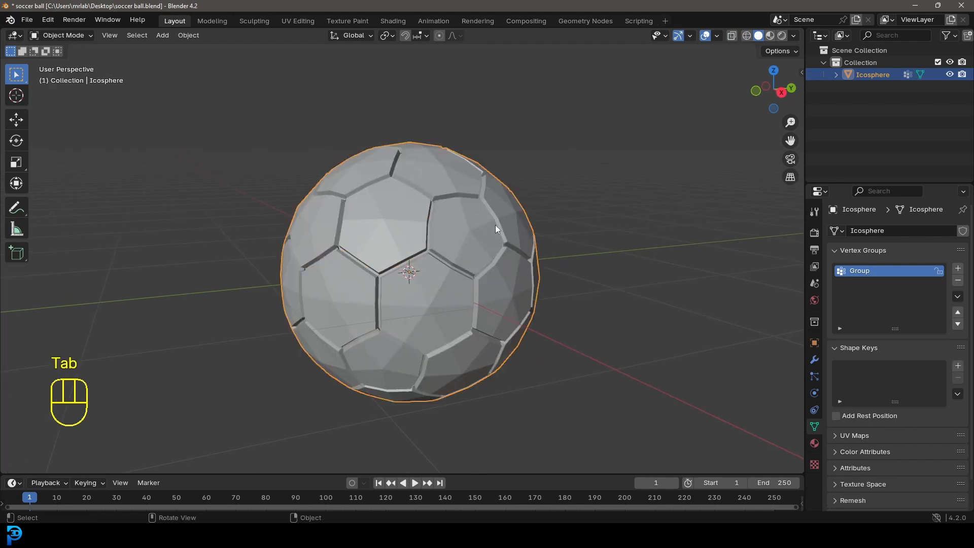
Add a Subdivision Surface modifier for smooth puffy panels and orbit to face the ball head-on
{"action": "left_click", "coordinate": [814, 359]}
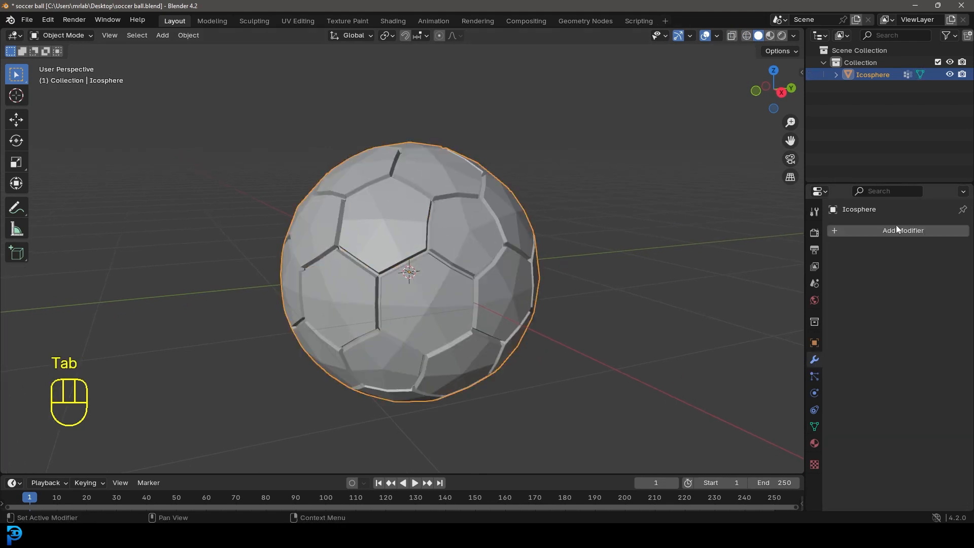
{"action": "left_click", "coordinate": [903, 231]}
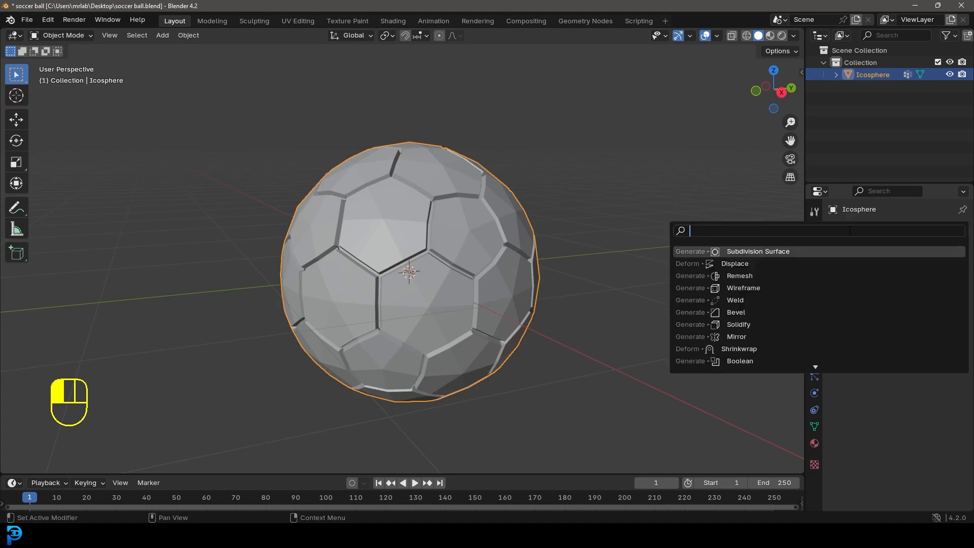
{"action": "left_click", "coordinate": [757, 251]}
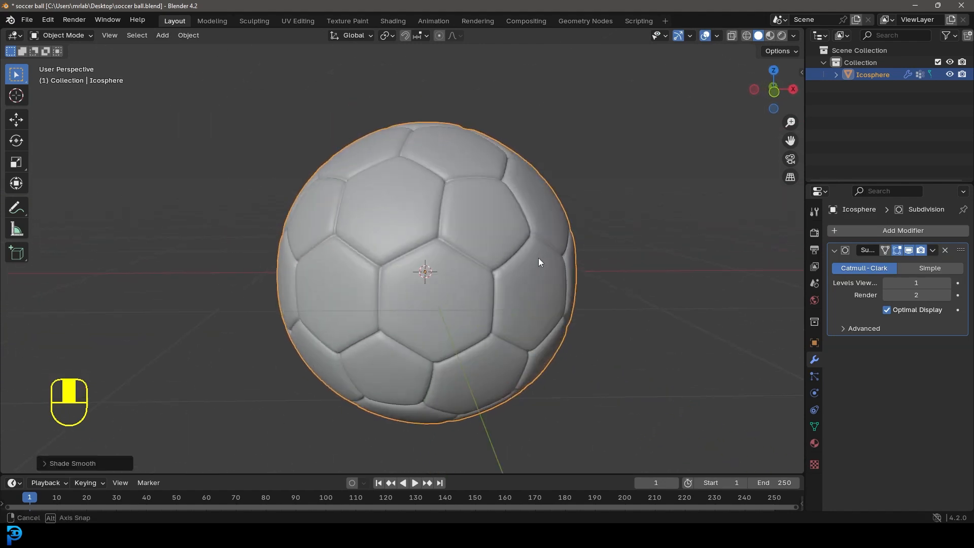
{"action": "left_click_drag", "start_coordinate": [539, 262], "coordinate": [423, 260]}
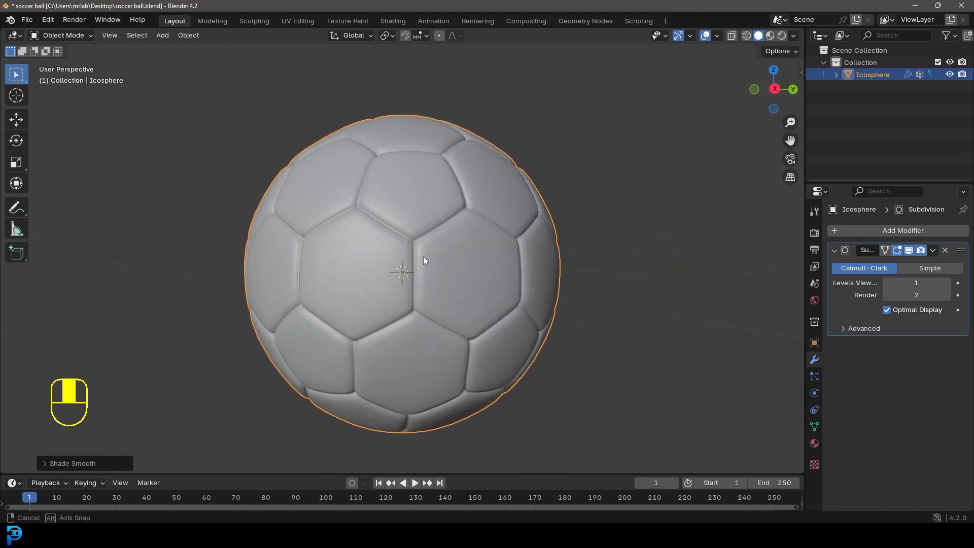
{"action": "left_click_drag", "start_coordinate": [422, 260], "coordinate": [480, 148]}
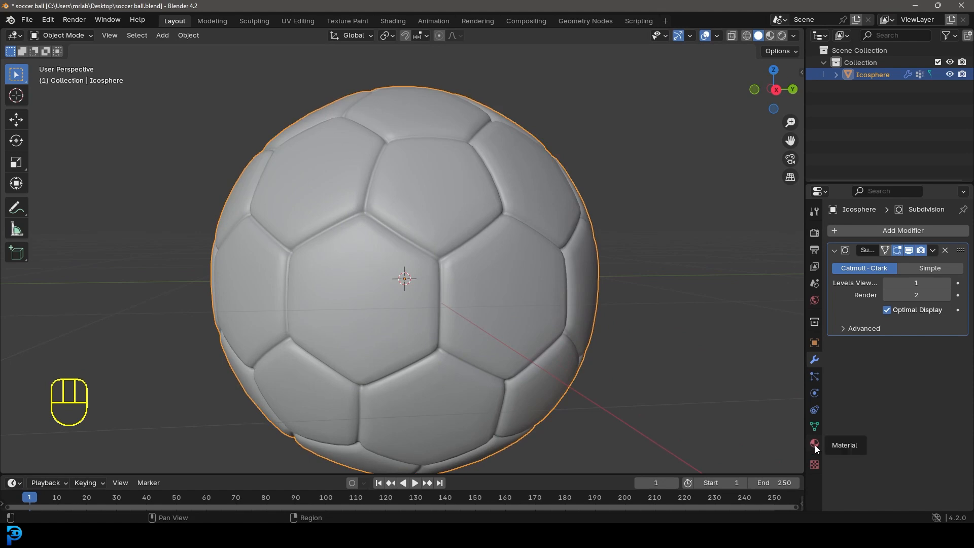
Add a second material slot named 'black patches' beside white and enter Edit Mode
{"action": "left_click", "coordinate": [814, 443]}
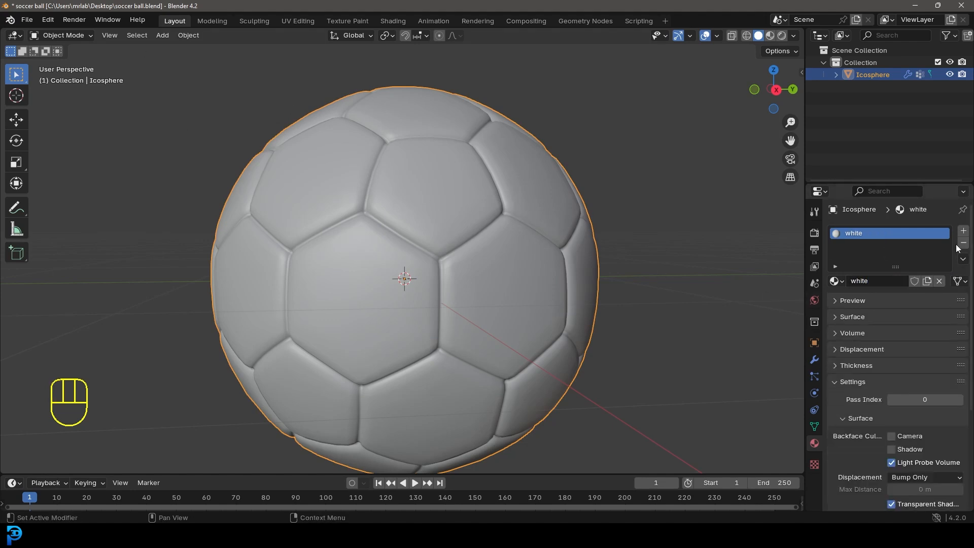
{"action": "left_click", "coordinate": [962, 230]}
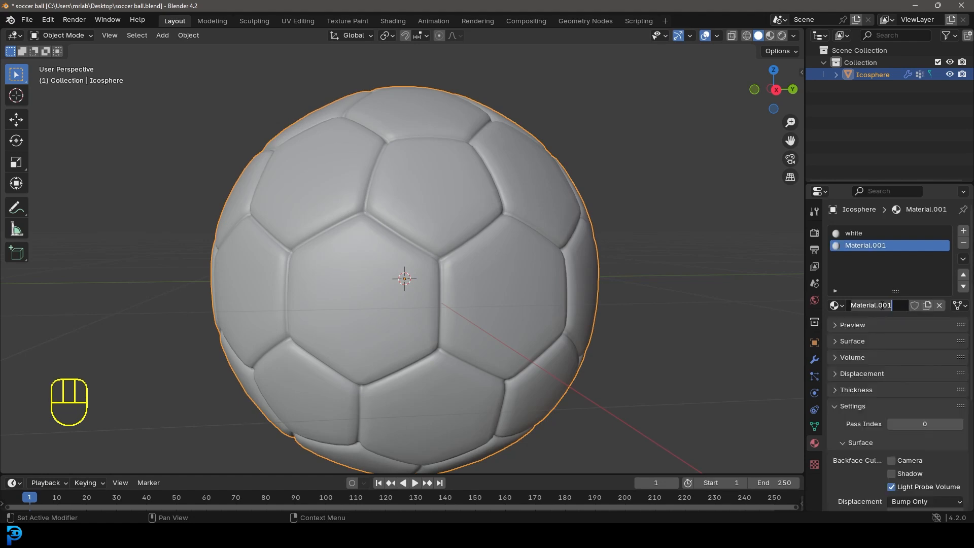
{"action": "type", "text": "p"}
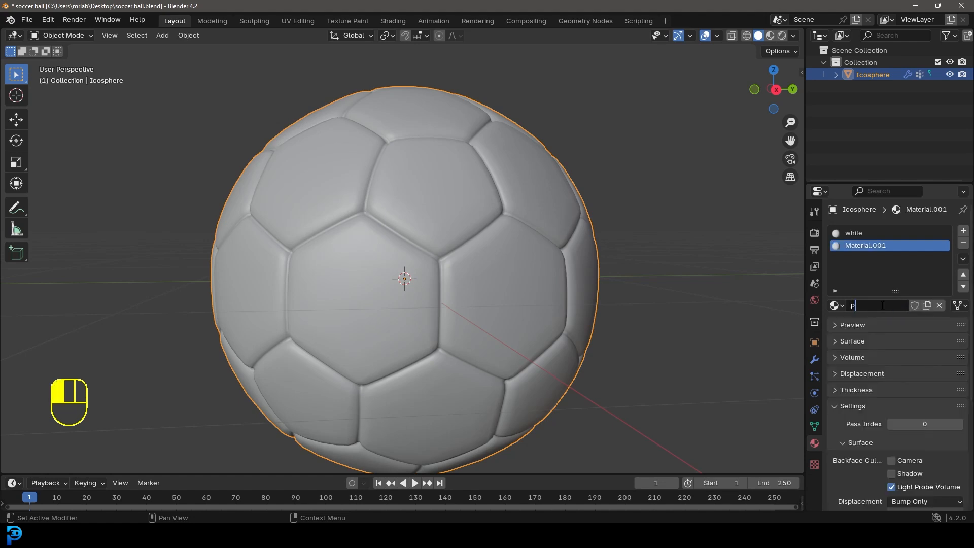
{"action": "type", "text": "patches"}
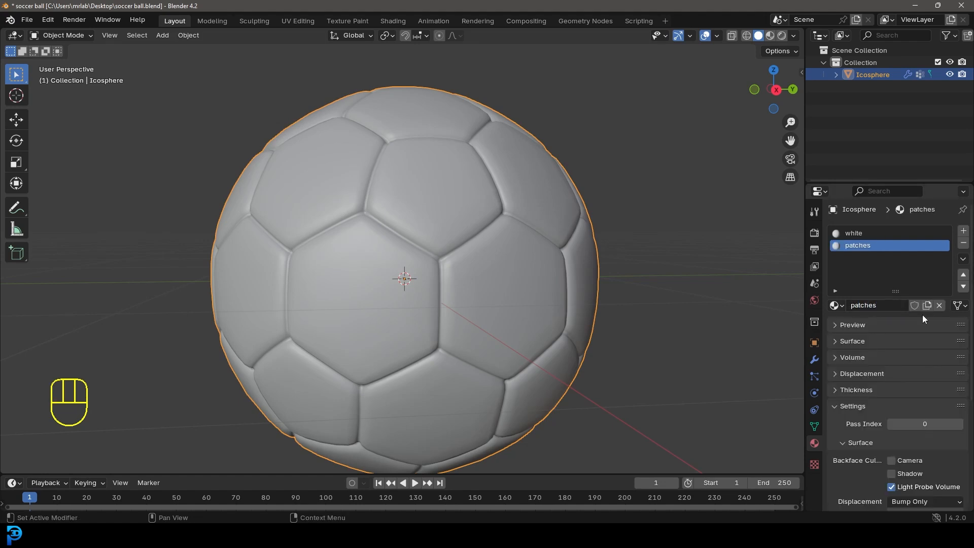
{"action": "double_click", "coordinate": [869, 306]}
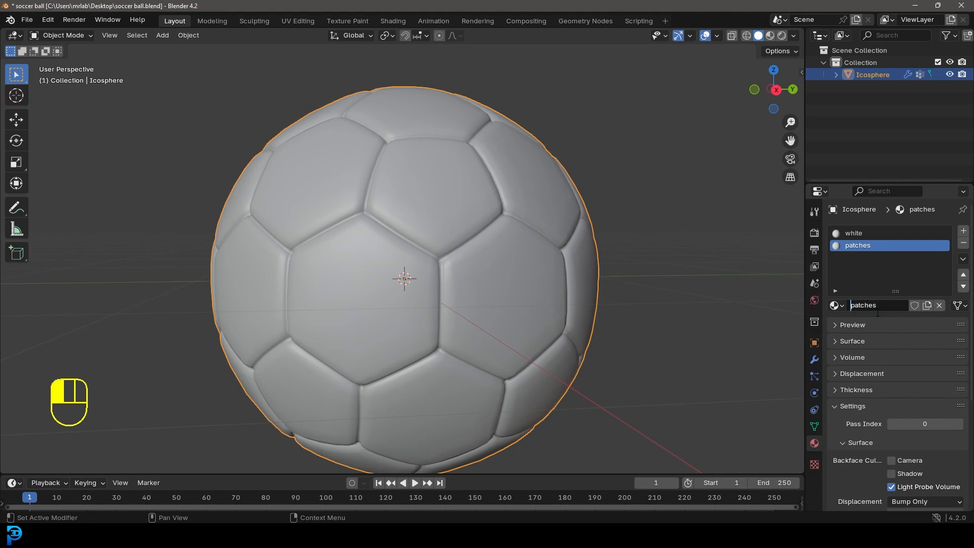
{"action": "type", "text": "blackpatches"}
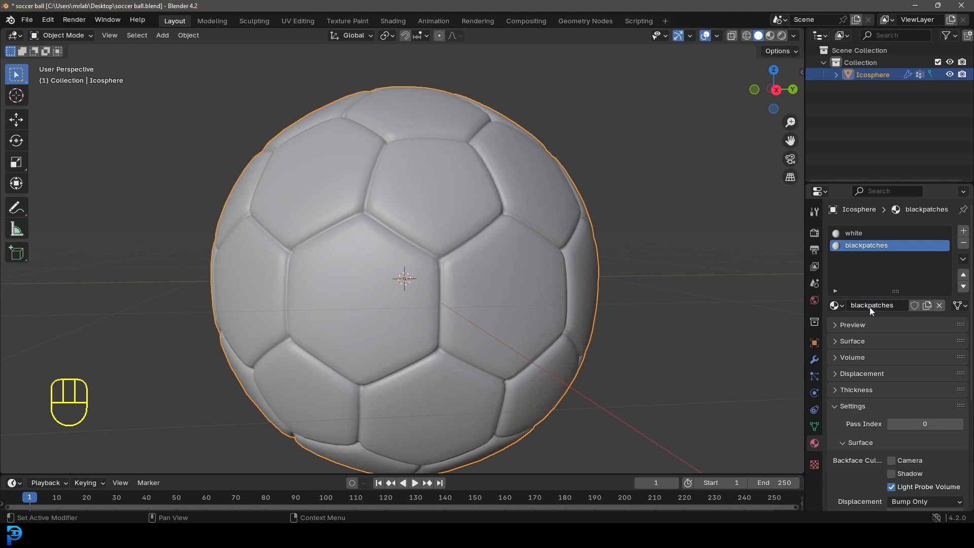
{"action": "type", "text": "black patches"}
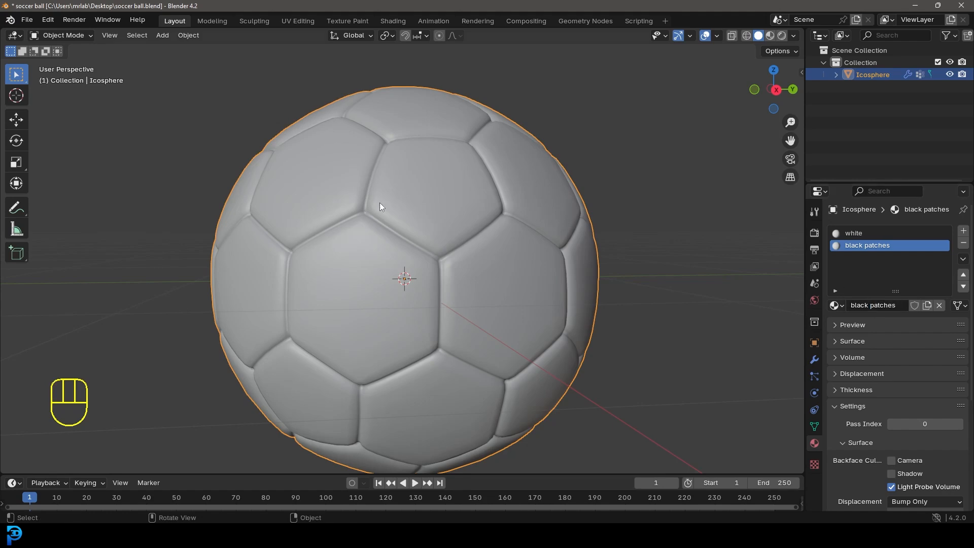
{"action": "key", "text": "Tab"}
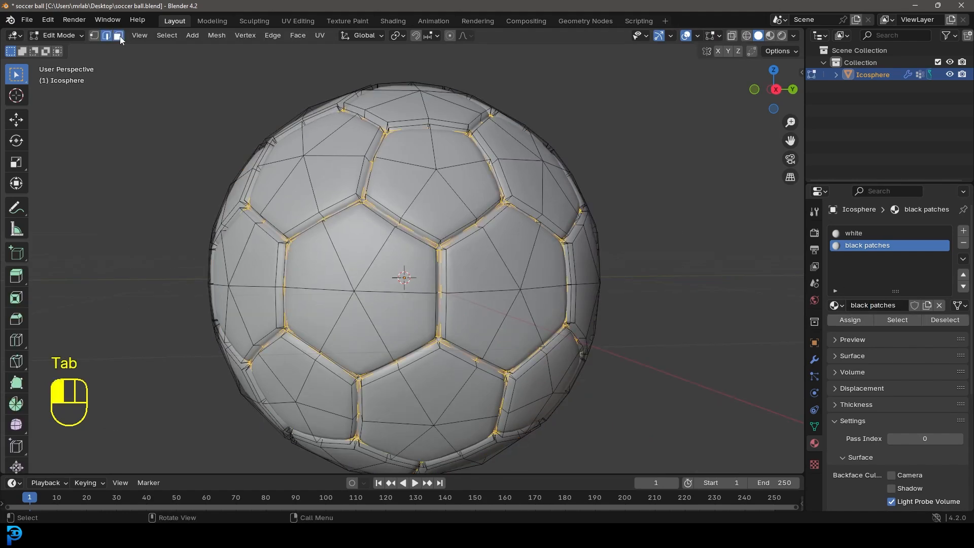
Switch to face select mode and select one pentagon panel's faces
{"action": "key", "text": "alt+a"}
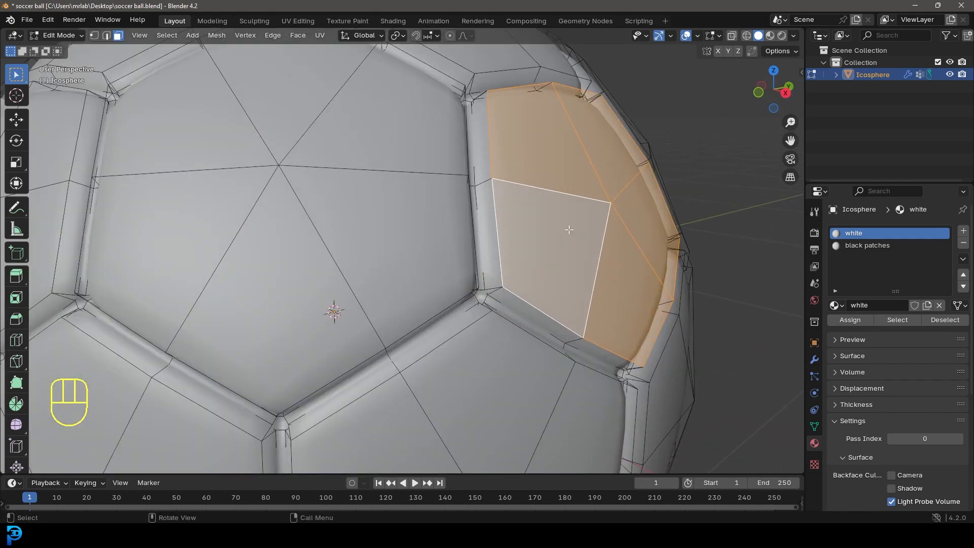
{"action": "left_click", "coordinate": [166, 20]}
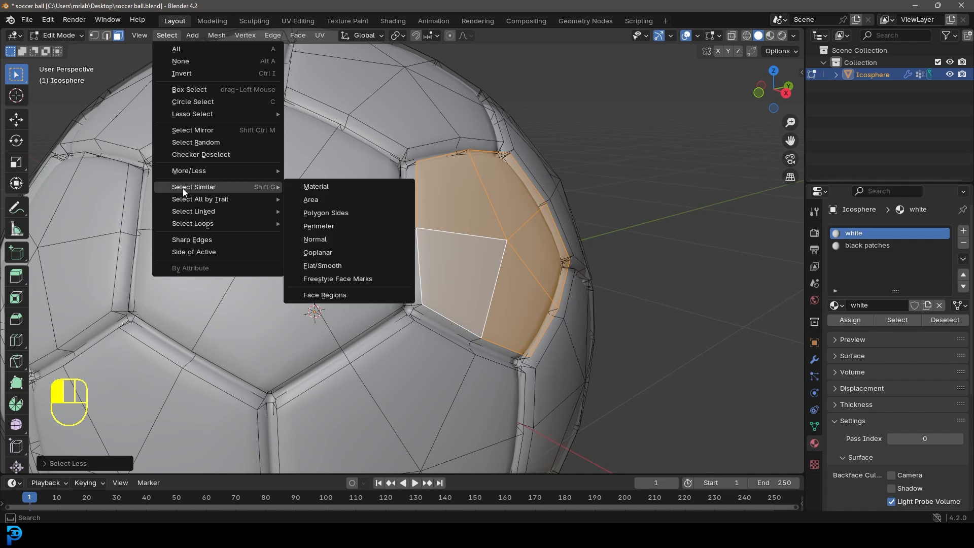
Select all faces of similar area with threshold 0.0049 so every pentagon panel is selected
{"action": "left_click", "coordinate": [315, 187]}
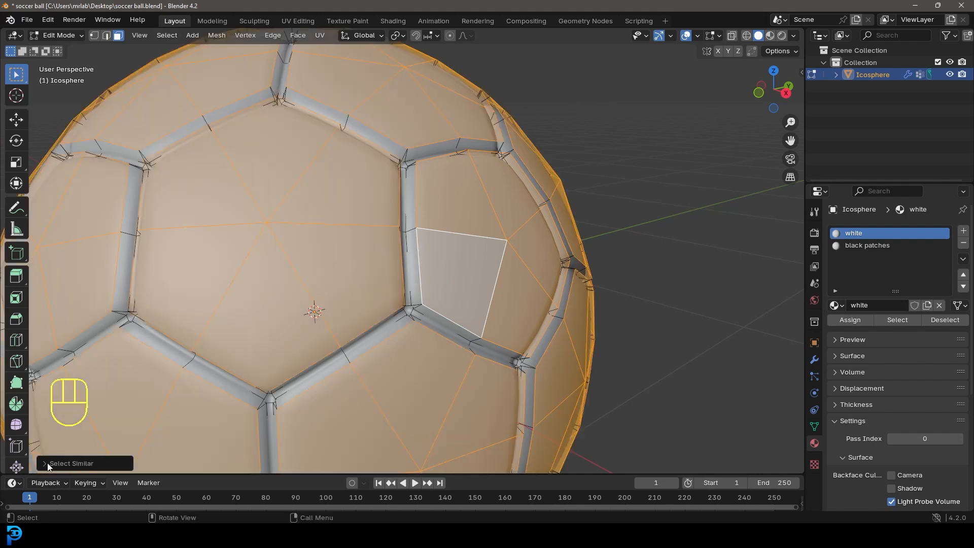
{"action": "left_click", "coordinate": [70, 462]}
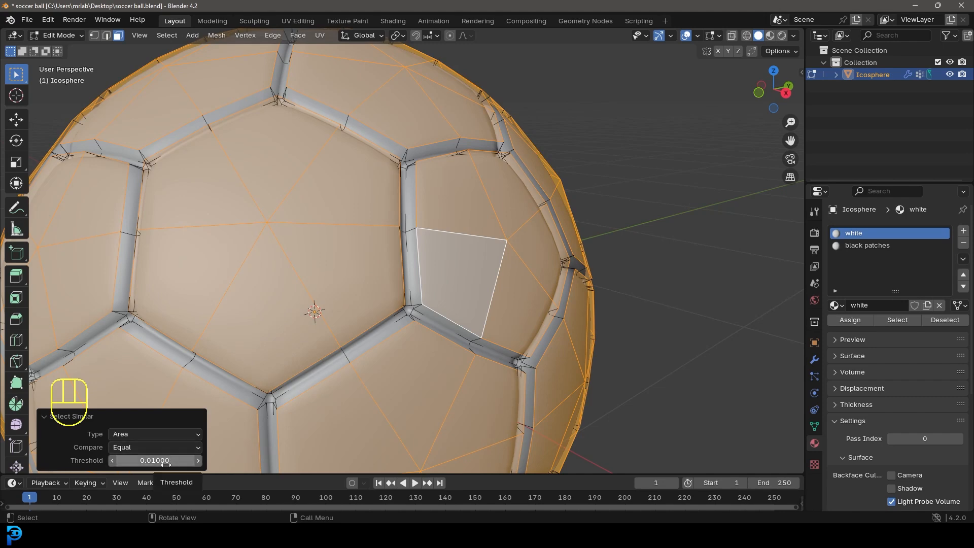
{"action": "left_click_drag", "start_coordinate": [174, 460], "coordinate": [154, 461]}
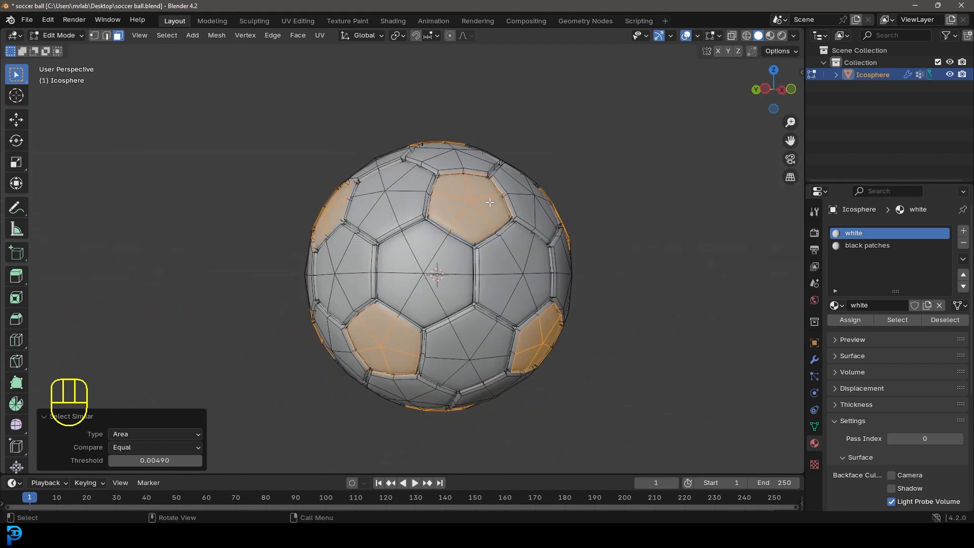
{"action": "scroll", "scroll_direction": "up", "scroll_amount": 3}
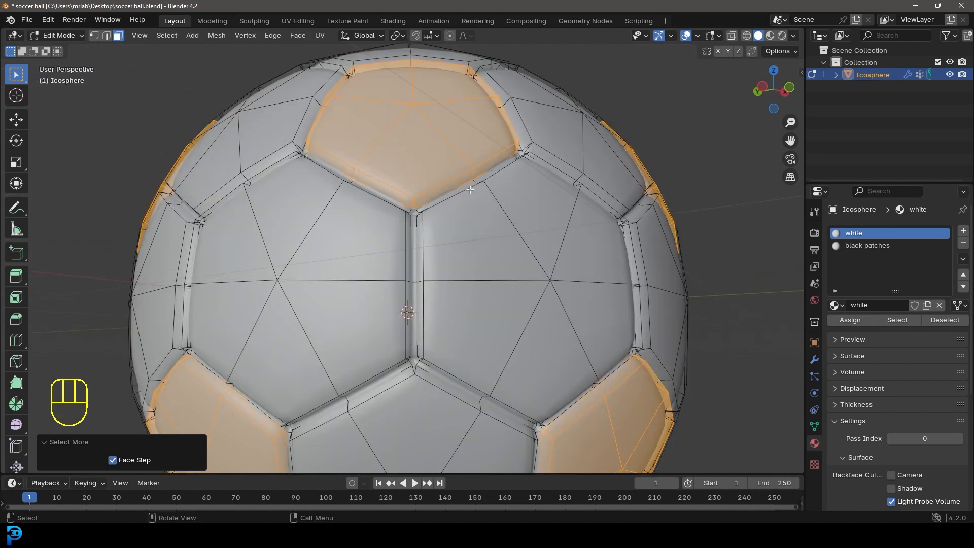
Assign the black patches material, set its viewport colour to black, and return to Object Mode
{"action": "left_click", "coordinate": [867, 244]}
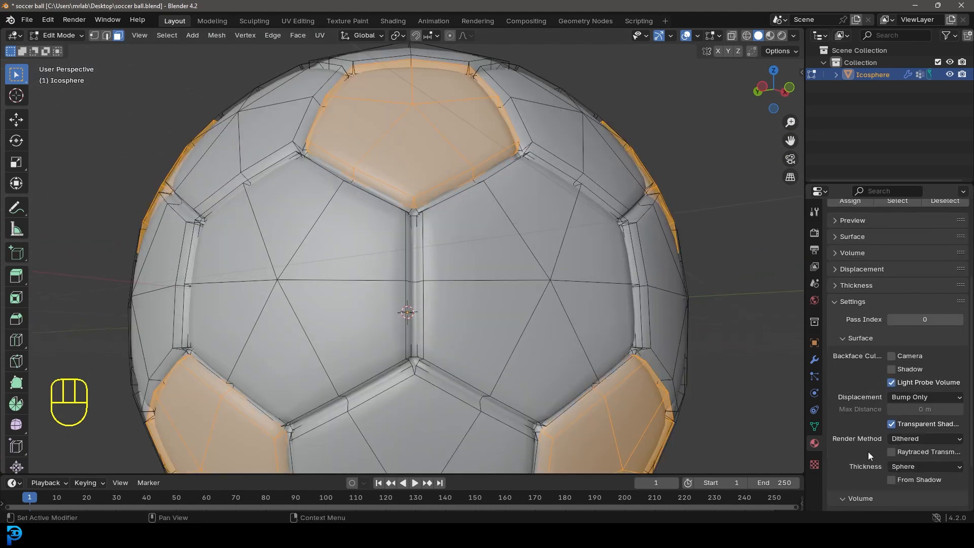
{"action": "scroll", "scroll_direction": "down", "scroll_amount": 3}
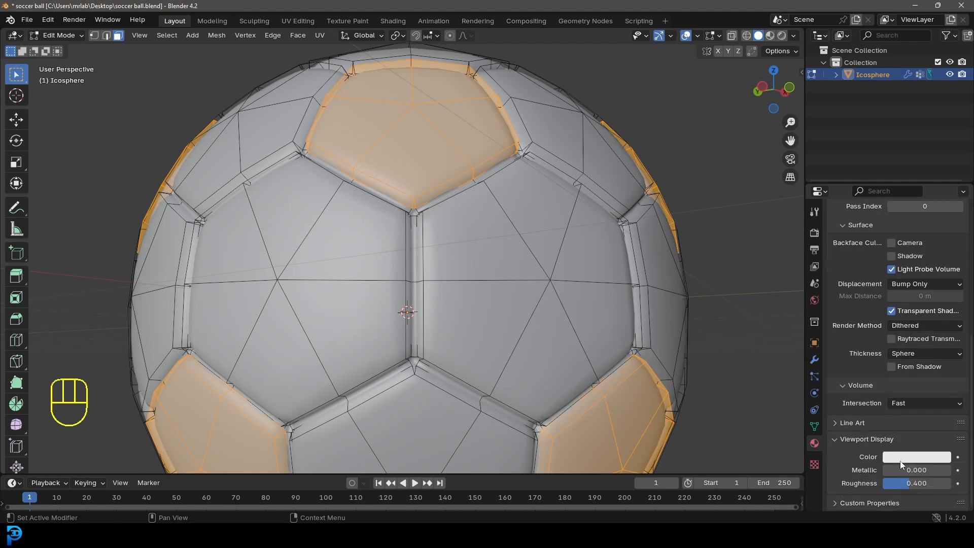
{"action": "left_click", "coordinate": [914, 456]}
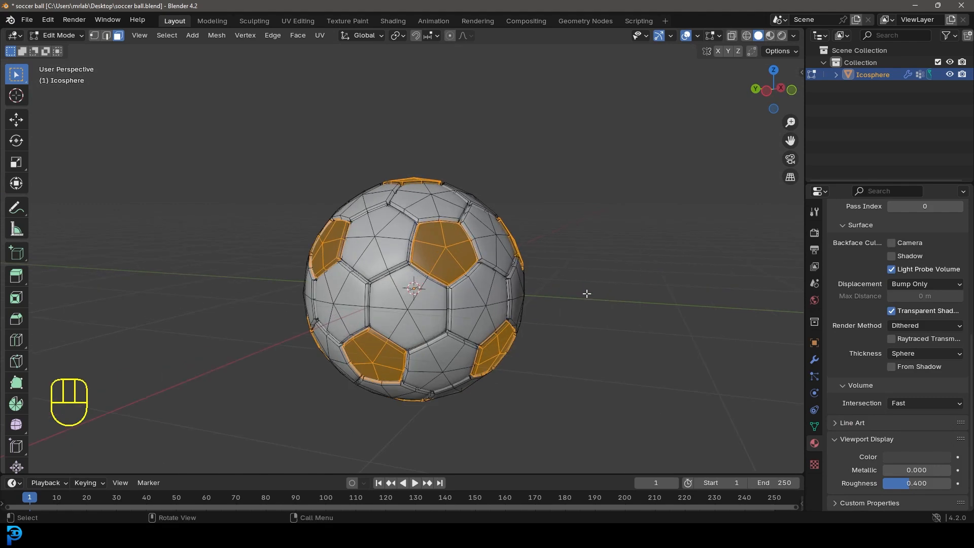
{"action": "key", "text": "Tab"}
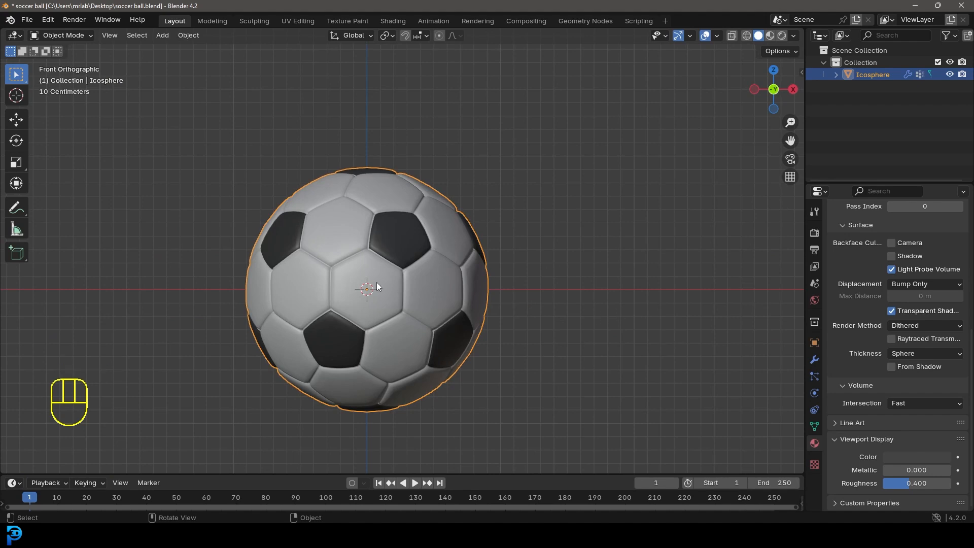
Undo the last change, add a camera and frame the soccer ball in its view
{"action": "key", "text": "ctrl+z"}
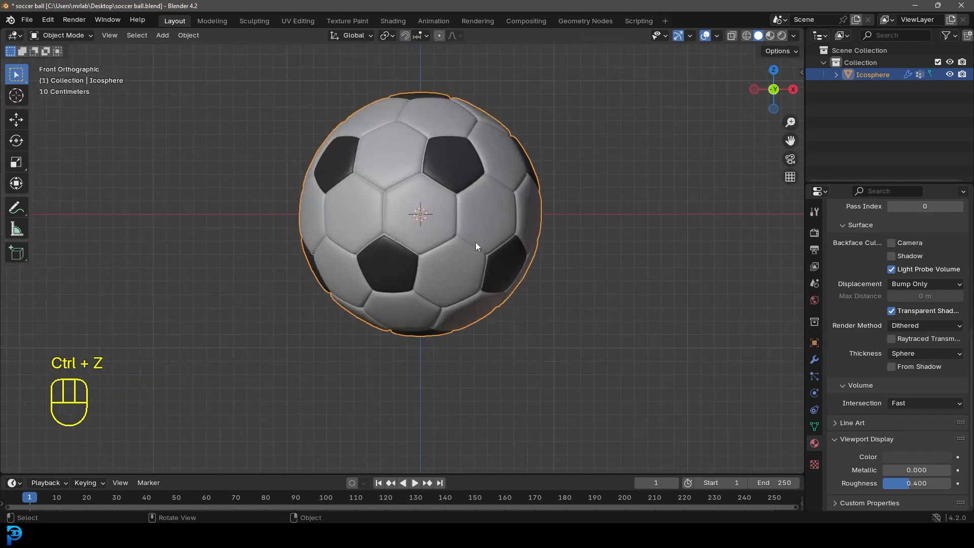
{"action": "key", "text": "shift+a"}
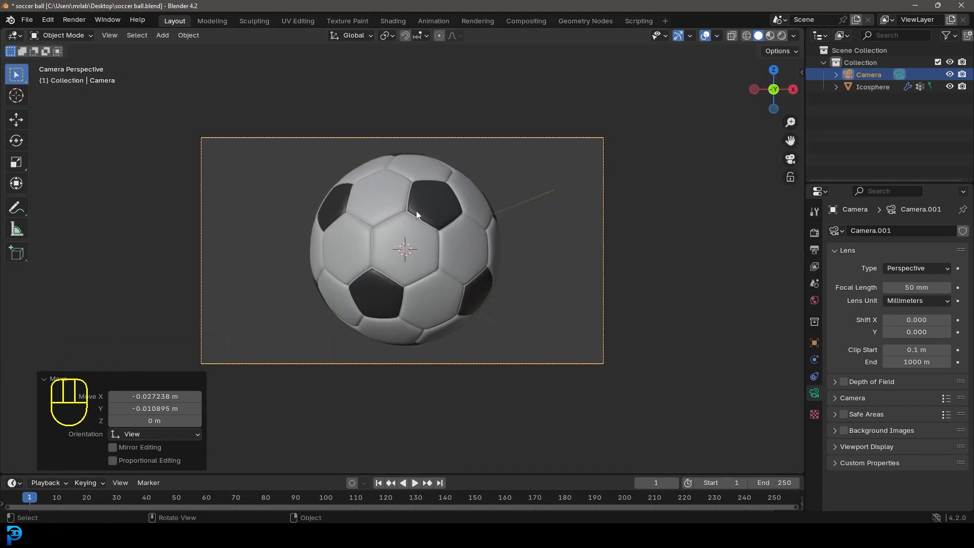
{"action": "scroll", "scroll_direction": "up", "scroll_amount": 3}
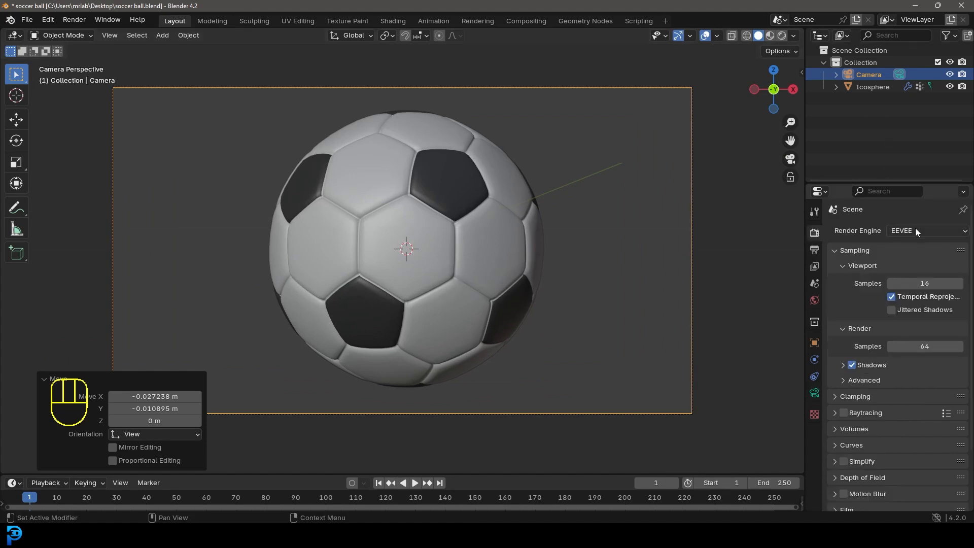
Switch the render engine to Cycles on GPU Compute with 65 max samples and save
{"action": "left_click", "coordinate": [925, 230]}
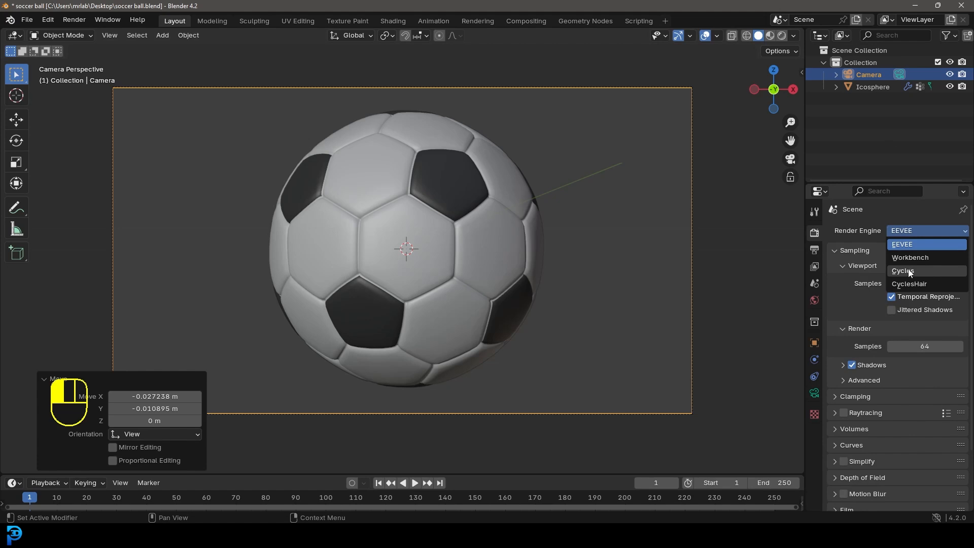
{"action": "left_click", "coordinate": [902, 270]}
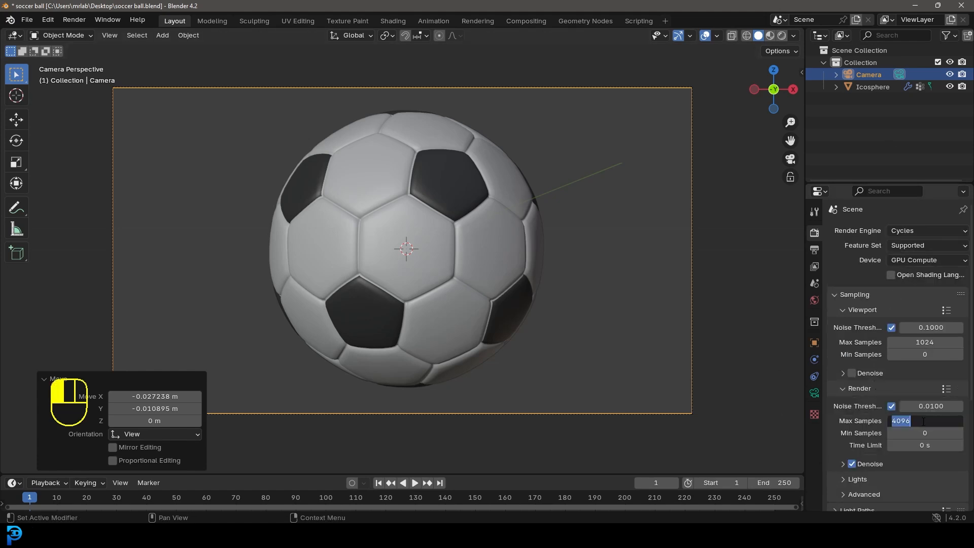
{"action": "key", "text": "ctrl+s"}
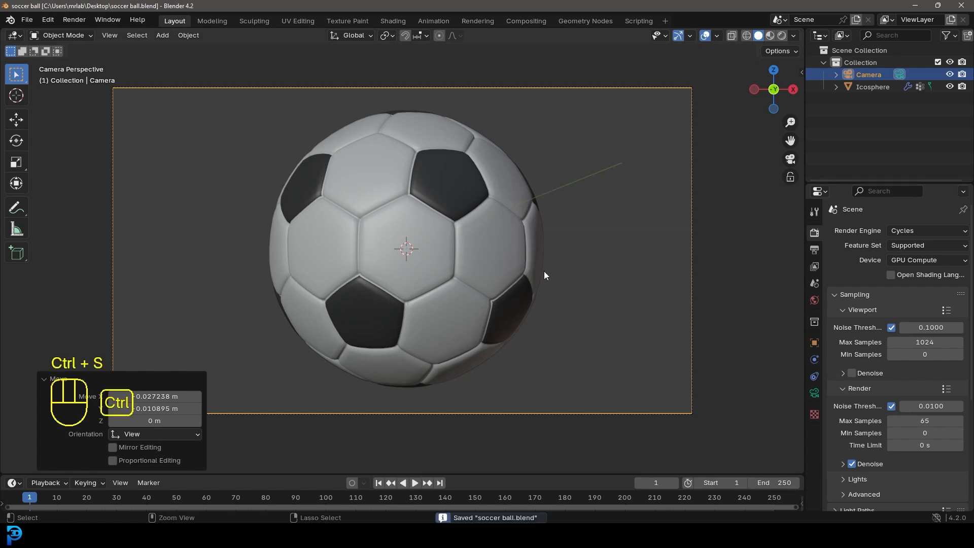
Add an area light and position it beside the ball, aimed at it
{"action": "key", "text": "shift+a"}
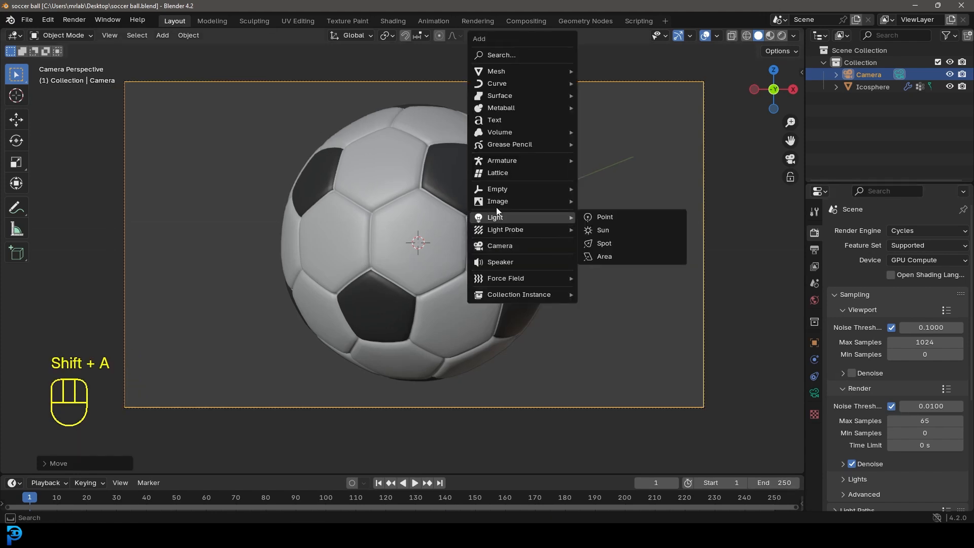
{"action": "left_click", "coordinate": [604, 255]}
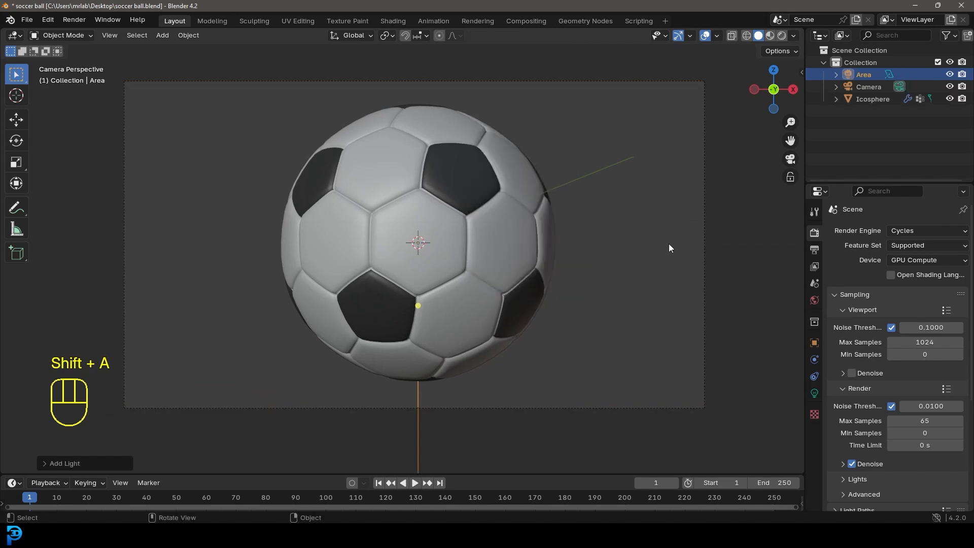
{"action": "key", "text": "1"}
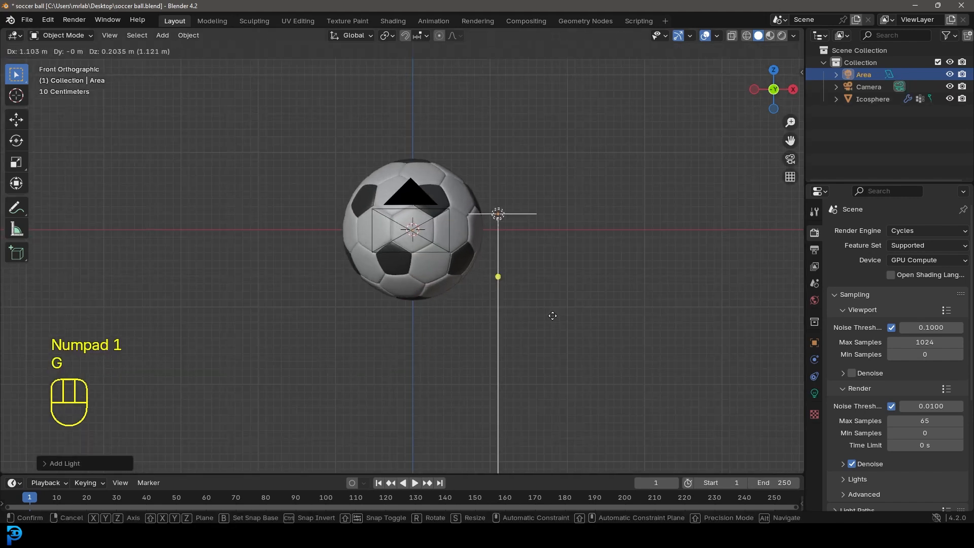
{"action": "key", "text": "r"}
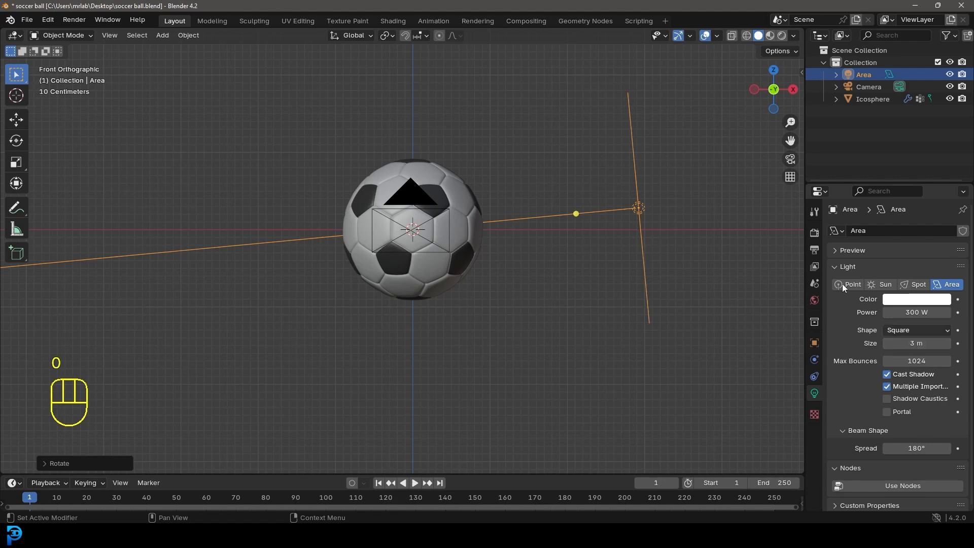
Duplicate the light around the ball so four area lights surround it, checked in camera view
{"action": "key", "text": "7"}
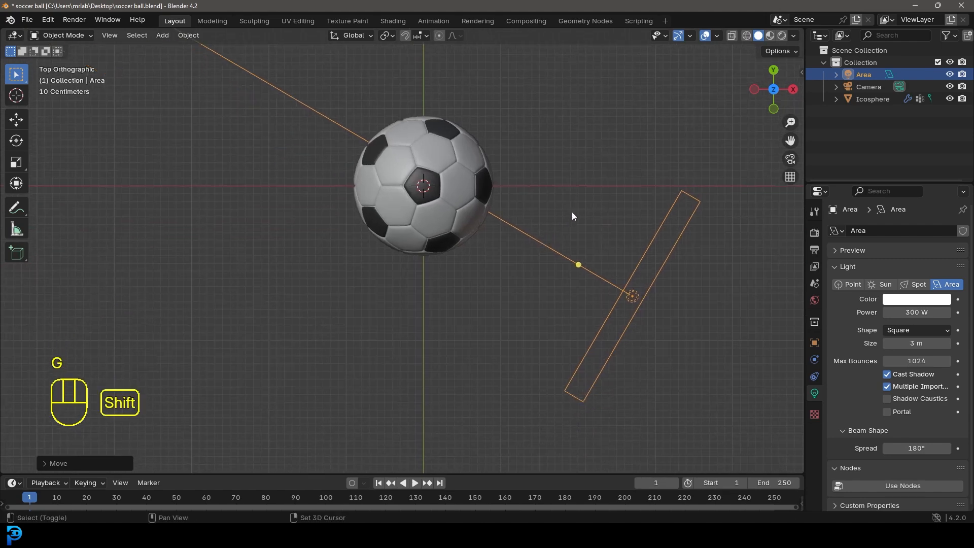
{"action": "key", "text": "shift+d"}
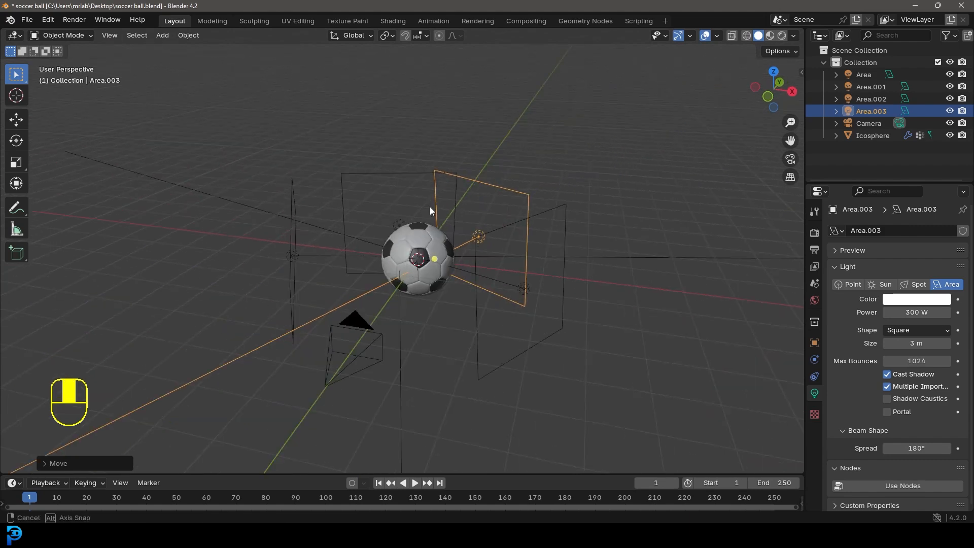
{"action": "key", "text": "KP_0"}
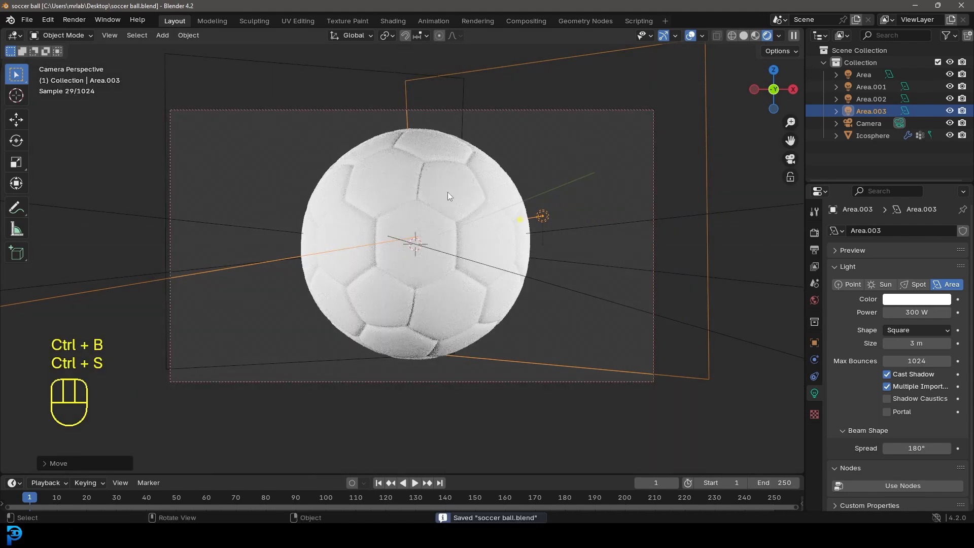
Add a new plane at the ball's centre with the rendered camera preview shown
{"action": "key", "text": "shift+a"}
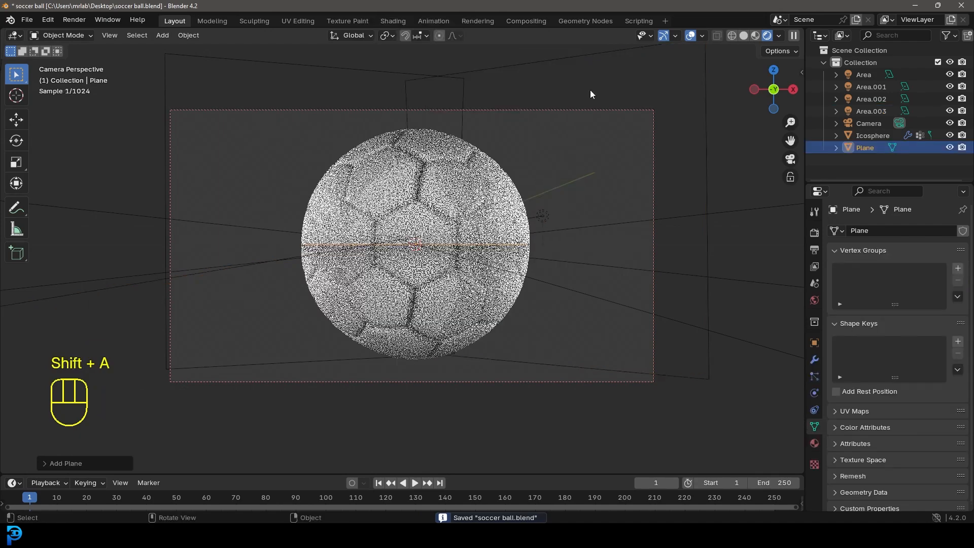
Rotate the plane upright and widen it into a grey backdrop filling the camera frame
{"action": "key", "text": "r"}
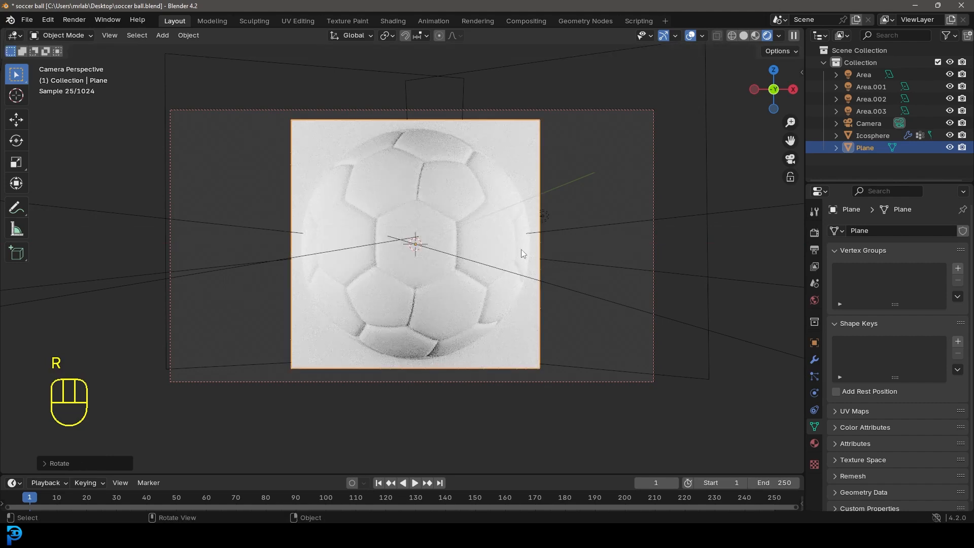
{"action": "key", "text": "s"}
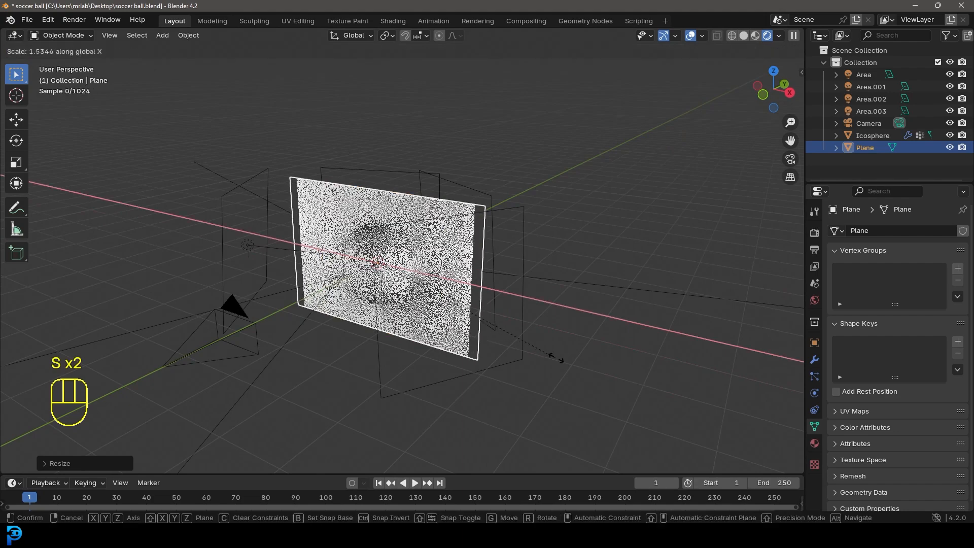
{"action": "left_click", "coordinate": [491, 304]}
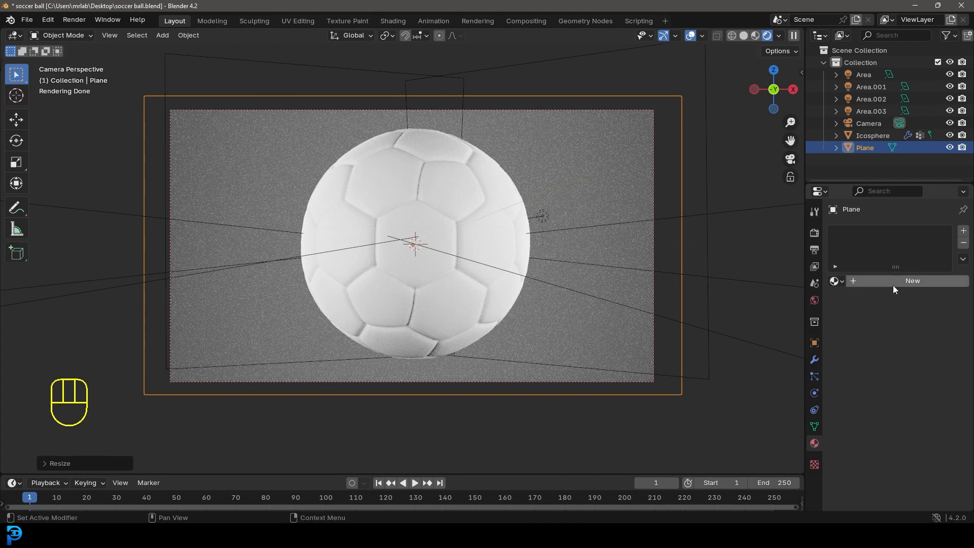
Give the backdrop plane a new dark material named bg
{"action": "left_click", "coordinate": [912, 280]}
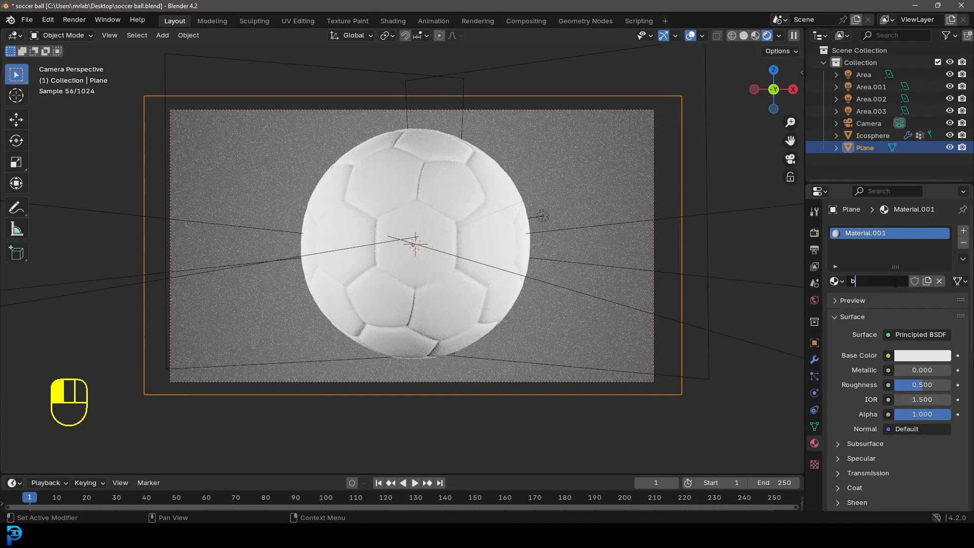
{"action": "type", "text": "bg"}
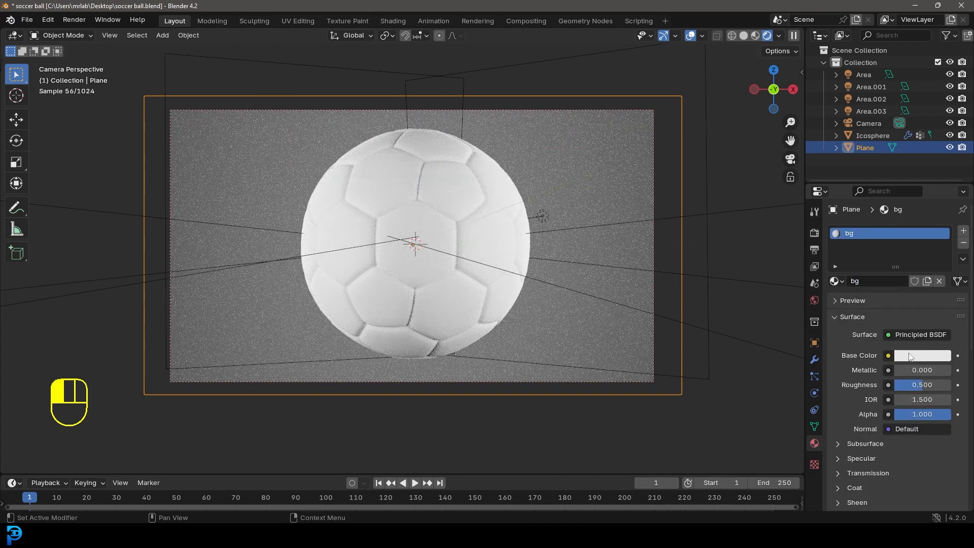
{"action": "left_click", "coordinate": [922, 355]}
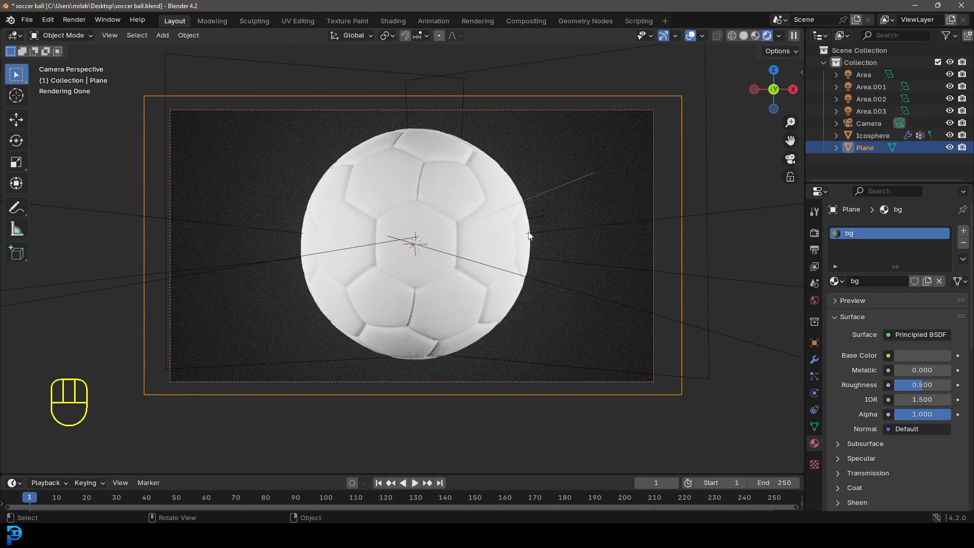
Move the backdrop farther behind the ball along Y and save the file
{"action": "key", "text": "g"}
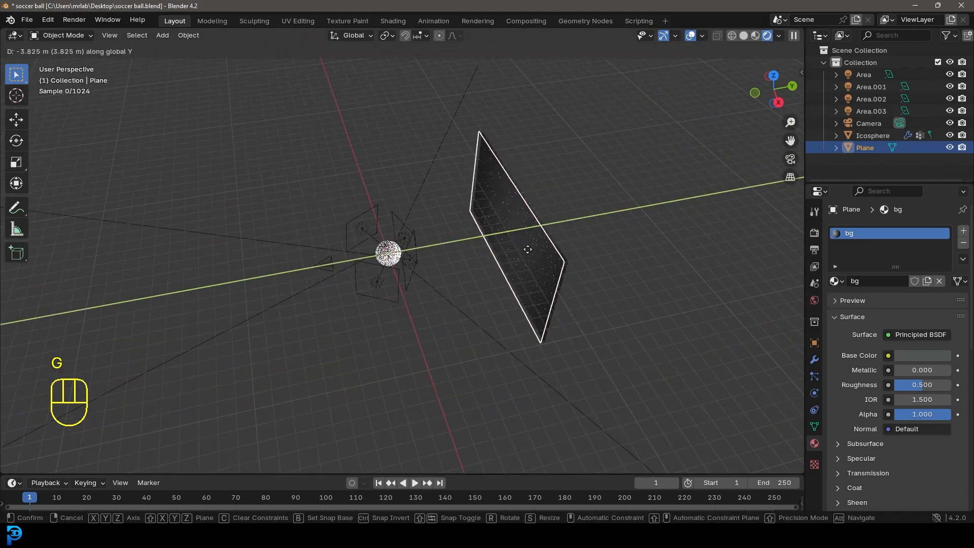
{"action": "key", "text": "KP_0"}
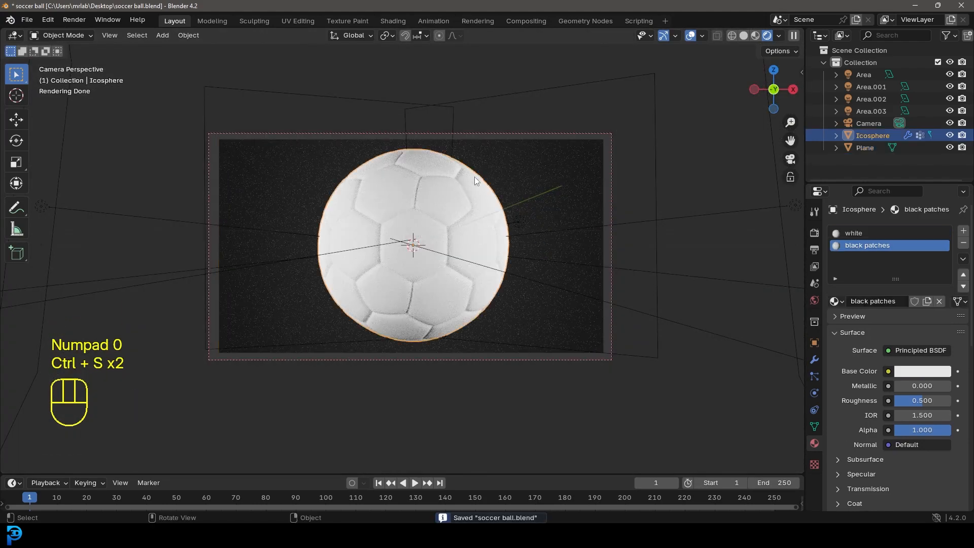
{"action": "key", "text": "z"}
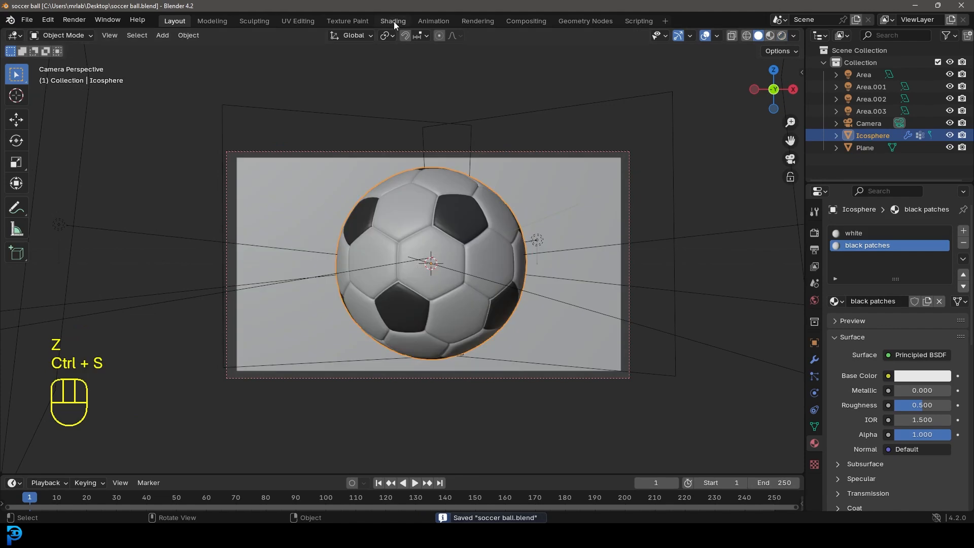
In the Shading workspace, drive the black patches' roughness with a Noise Texture node
{"action": "left_click", "coordinate": [391, 20]}
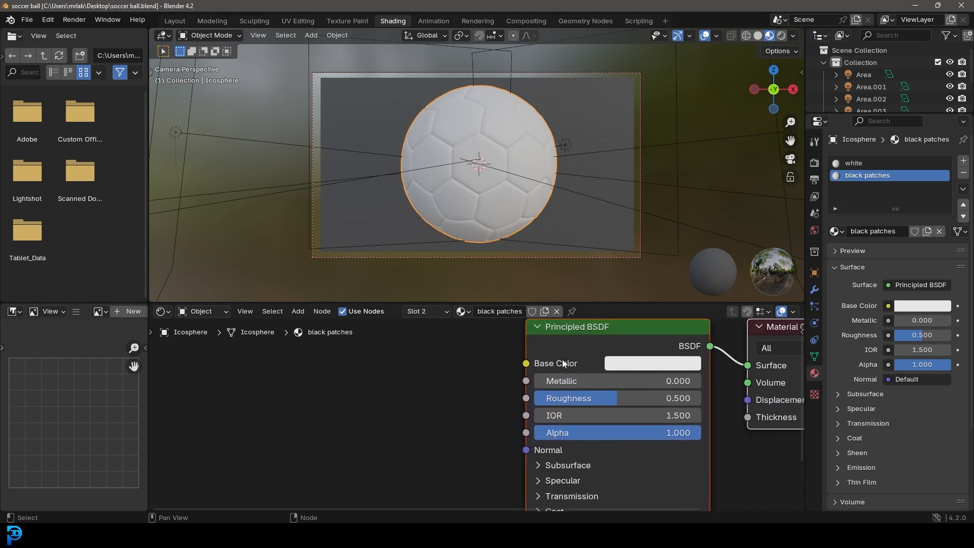
{"action": "left_click", "coordinate": [651, 363]}
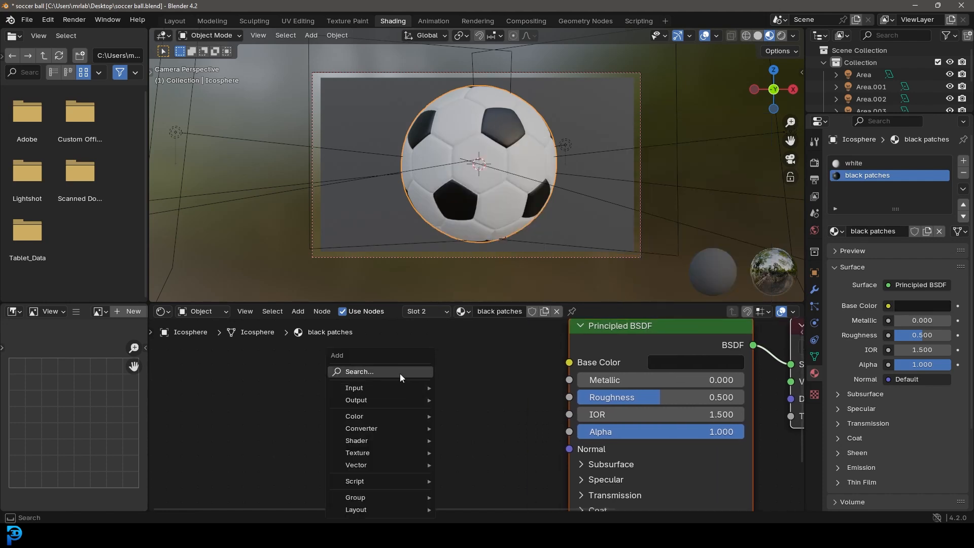
{"action": "type", "text": "nol"}
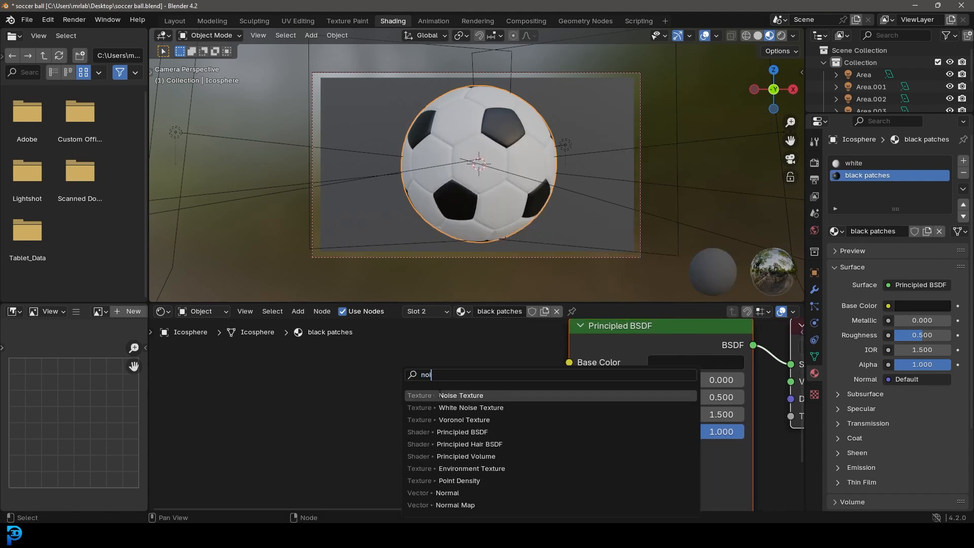
{"action": "left_click", "coordinate": [460, 394]}
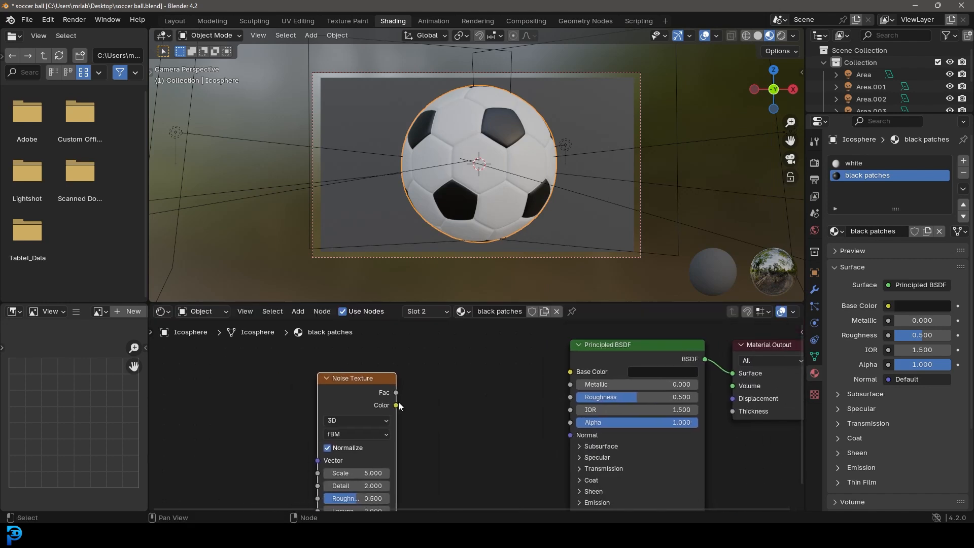
{"action": "left_click_drag", "start_coordinate": [396, 404], "coordinate": [568, 398]}
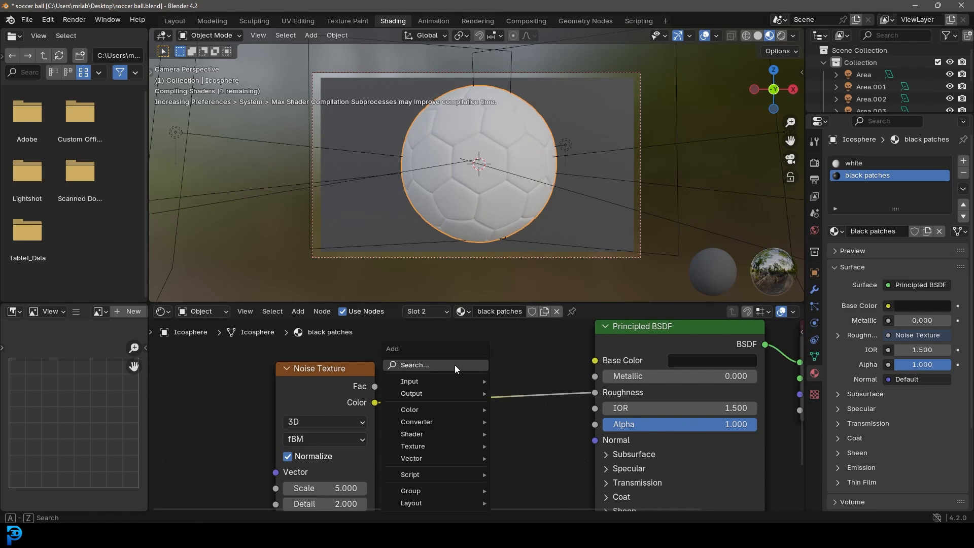
Insert a Color Ramp before roughness, noise scale 12, dark stop moved inward, preview rendered
{"action": "left_click", "coordinate": [414, 365]}
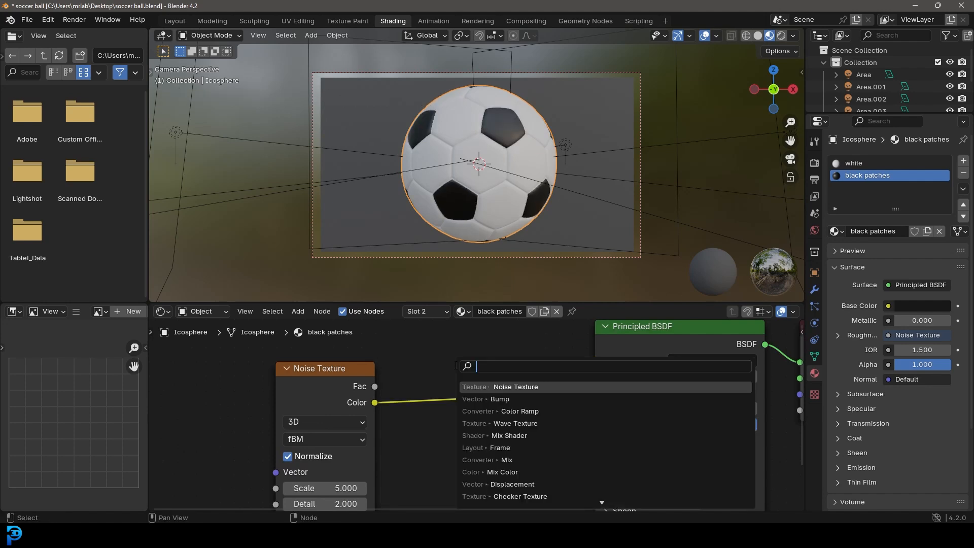
{"action": "type", "text": "ramp"}
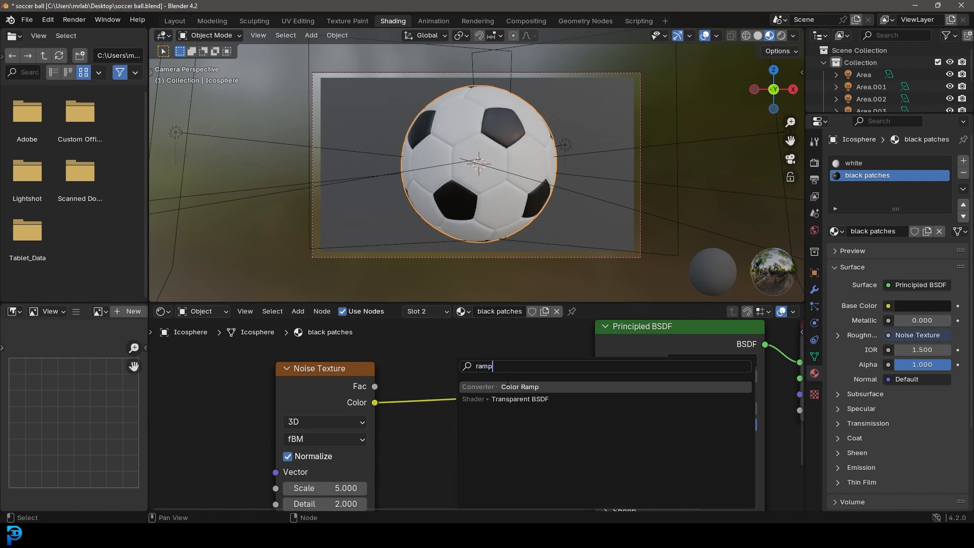
{"action": "left_click", "coordinate": [520, 387]}
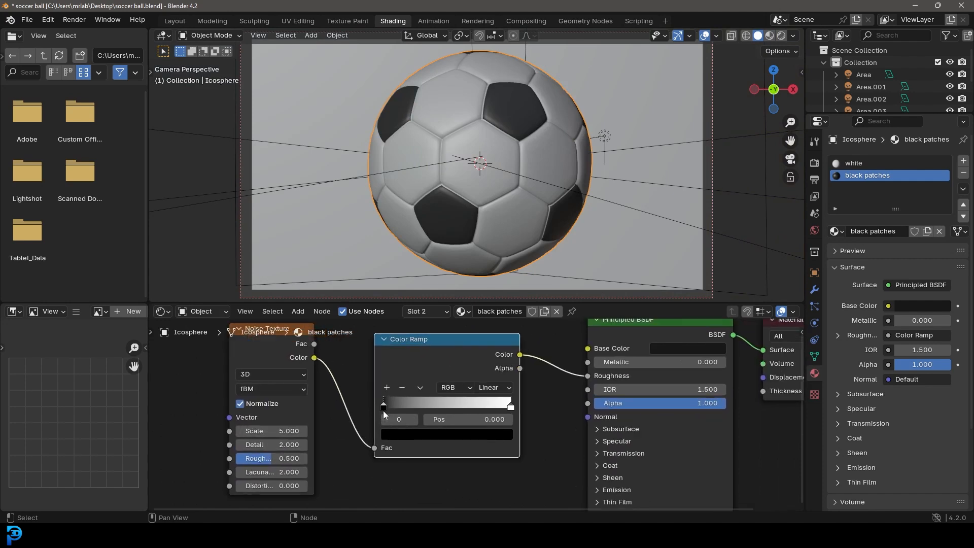
{"action": "left_click_drag", "start_coordinate": [383, 405], "coordinate": [408, 404]}
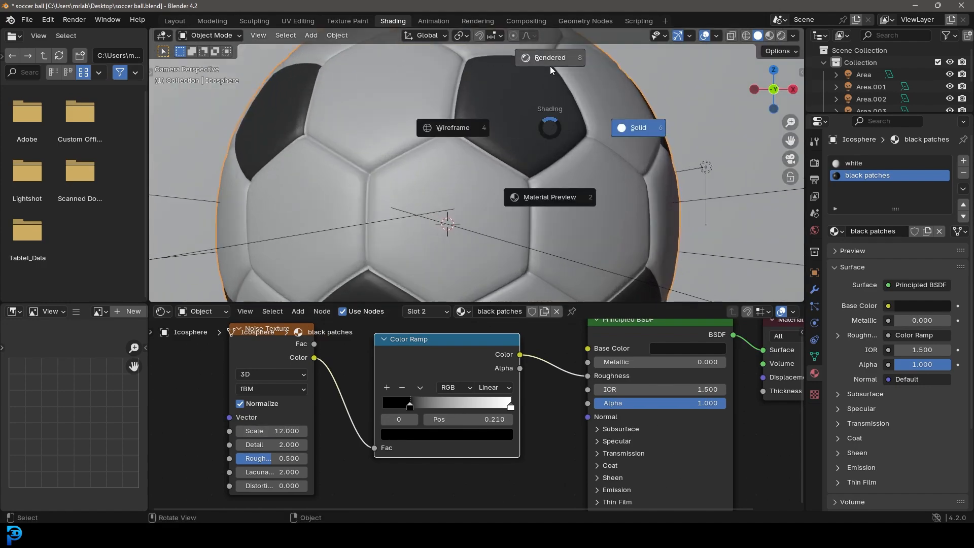
{"action": "left_click", "coordinate": [549, 57]}
{"action": "type", "text": "bu"}
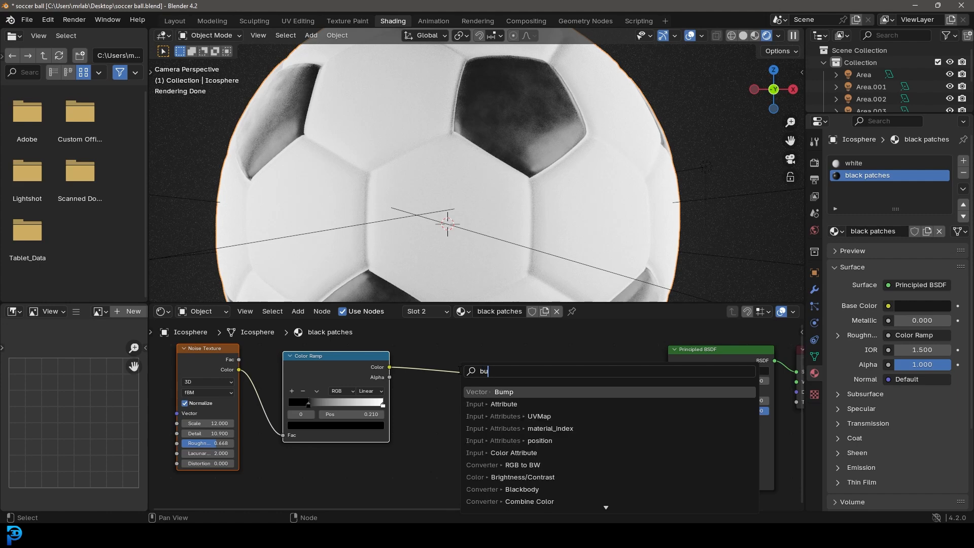
Feed a Bump node from the ramp into the patches' normal with strength 0.050
{"action": "left_click", "coordinate": [504, 392]}
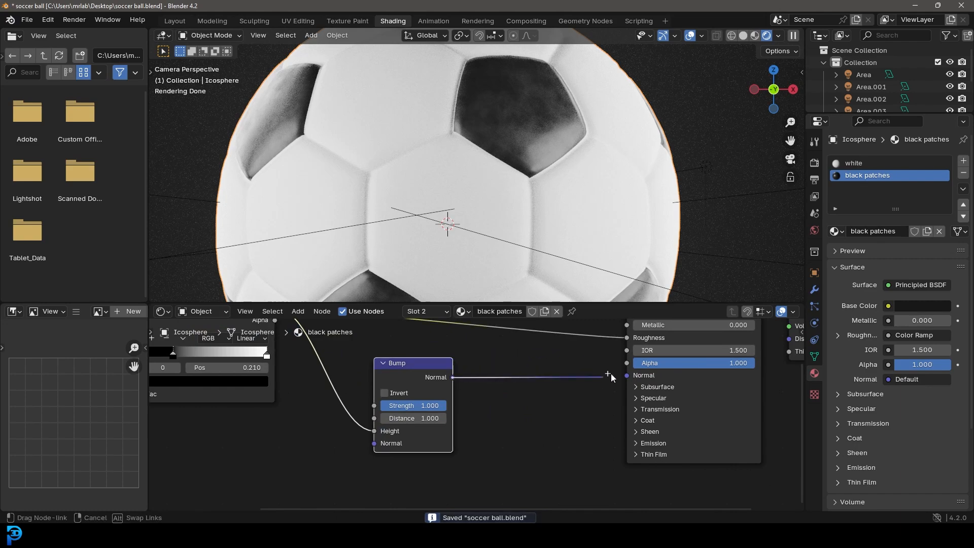
{"action": "left_click", "coordinate": [626, 375]}
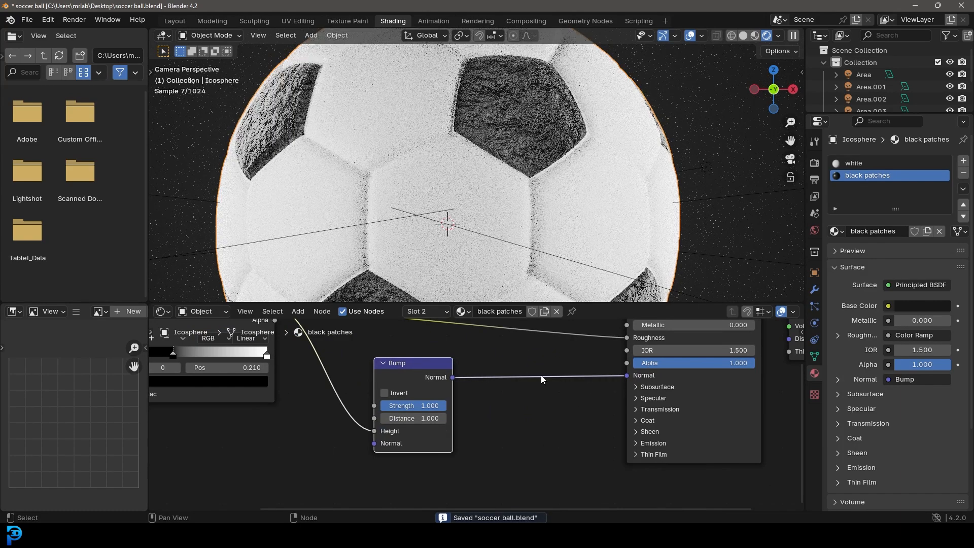
{"action": "double_click", "coordinate": [413, 405]}
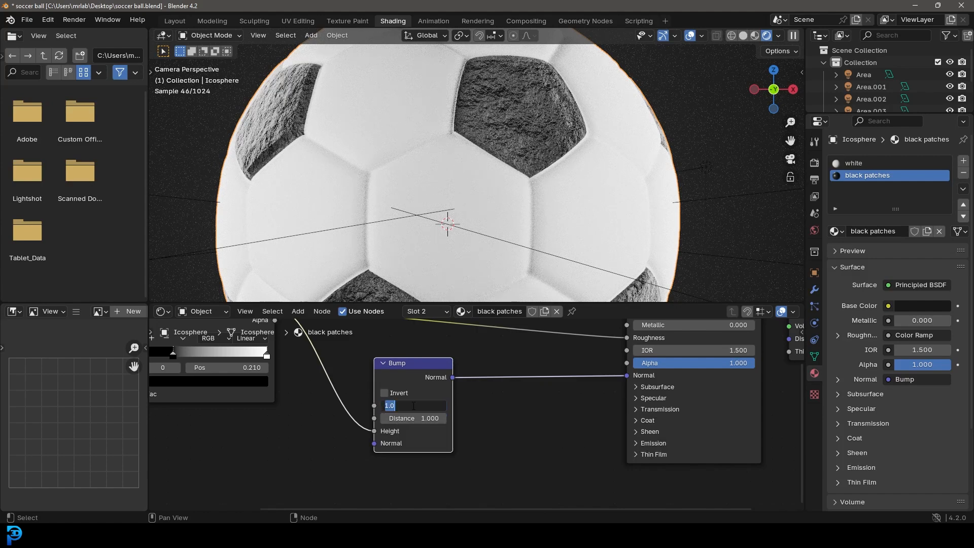
{"action": "type", "text": "0.050"}
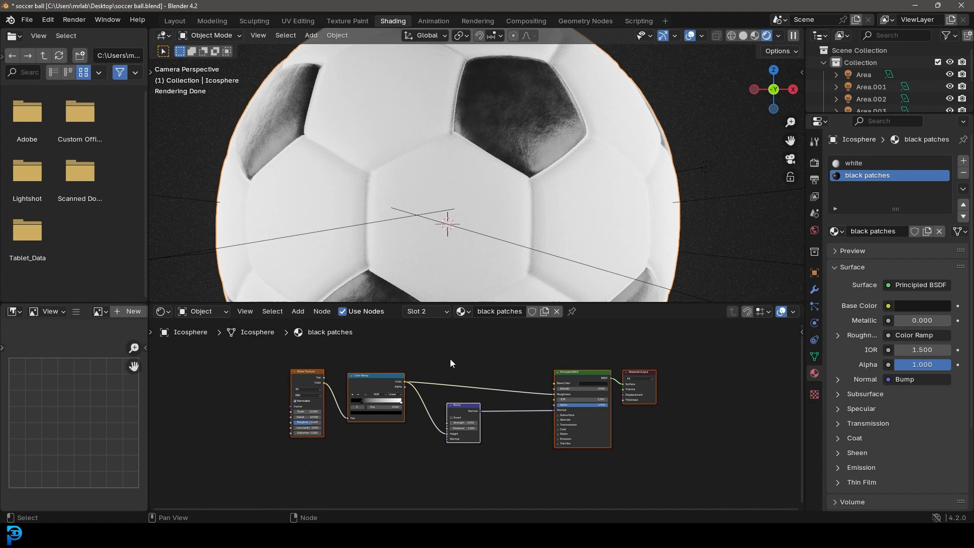
Copy the noise, ramp and bump node setup into the white material
{"action": "right_click", "coordinate": [451, 363]}
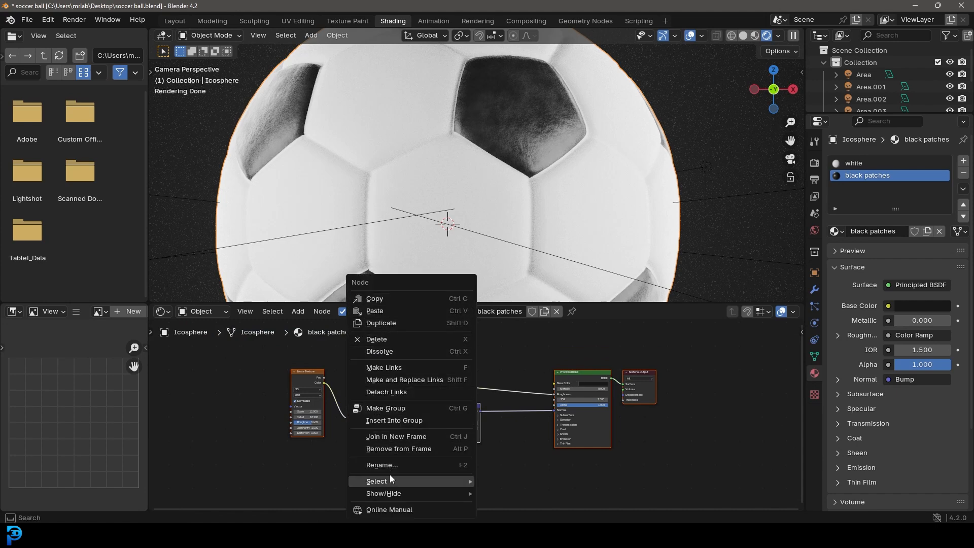
{"action": "left_click", "coordinate": [854, 162]}
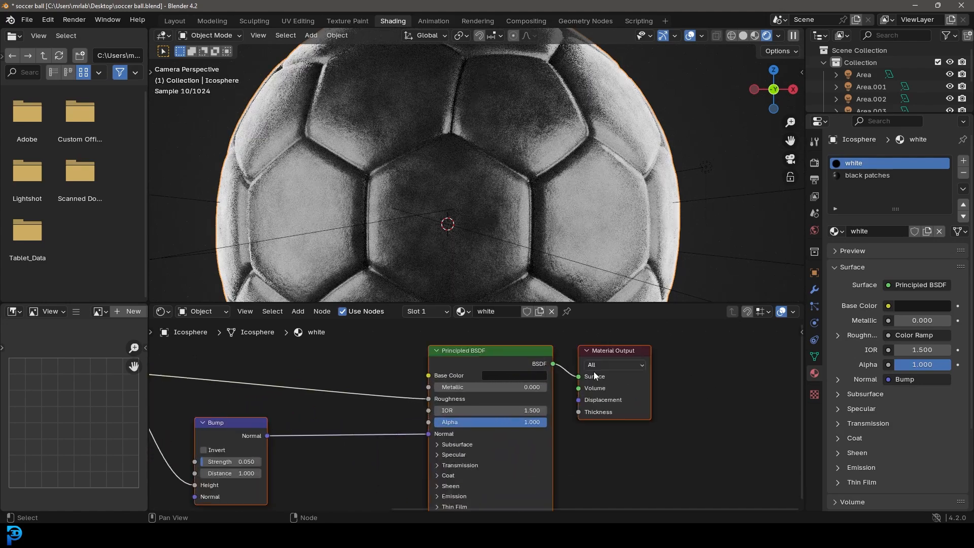
Set the white material's base colour to a warm off-white
{"action": "left_click", "coordinate": [516, 375]}
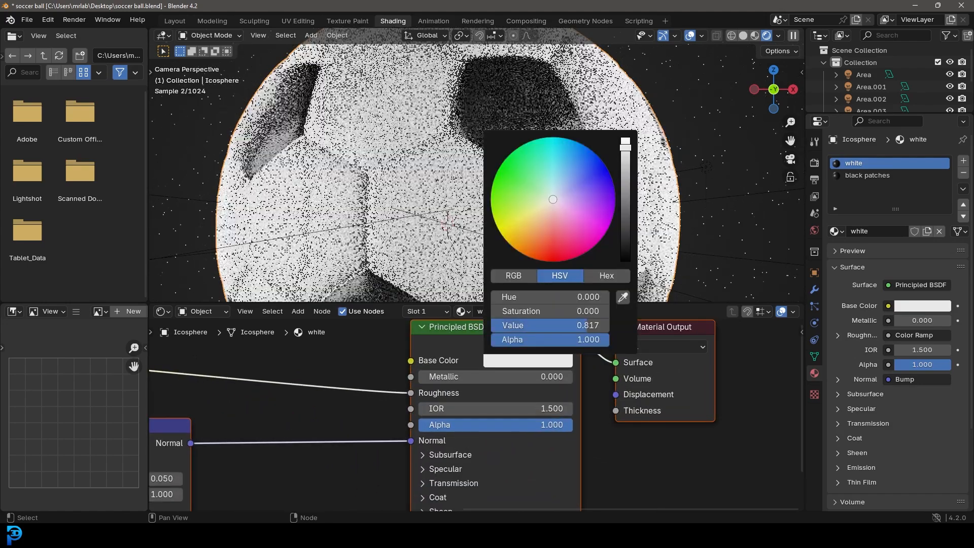
{"action": "left_click_drag", "start_coordinate": [553, 198], "coordinate": [550, 203]}
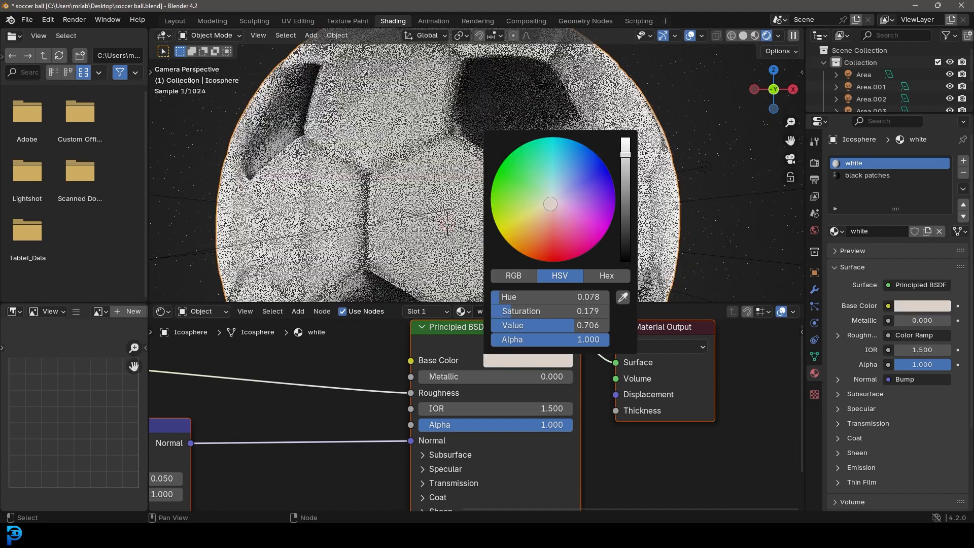
{"action": "left_click", "coordinate": [560, 177]}
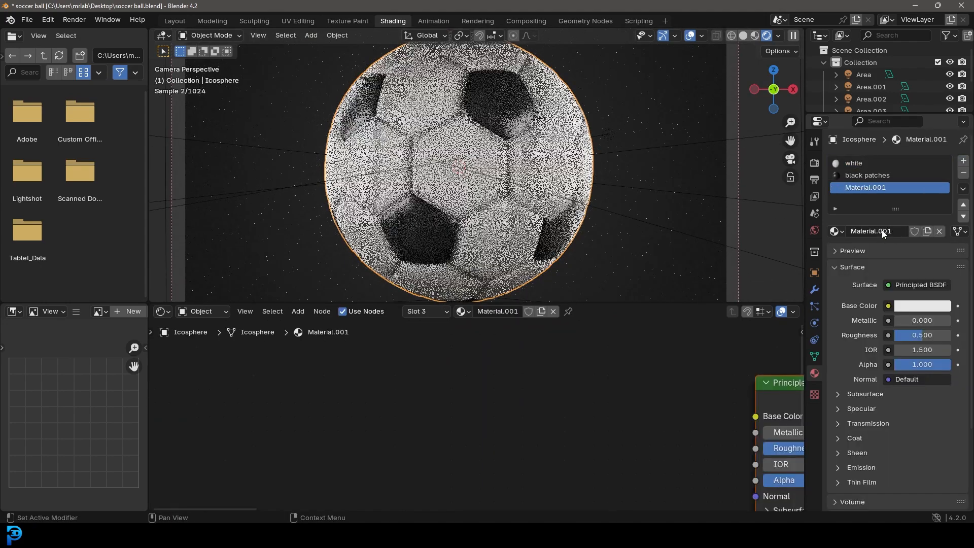
Create a dark material named seam for the ball
{"action": "type", "text": "seam"}
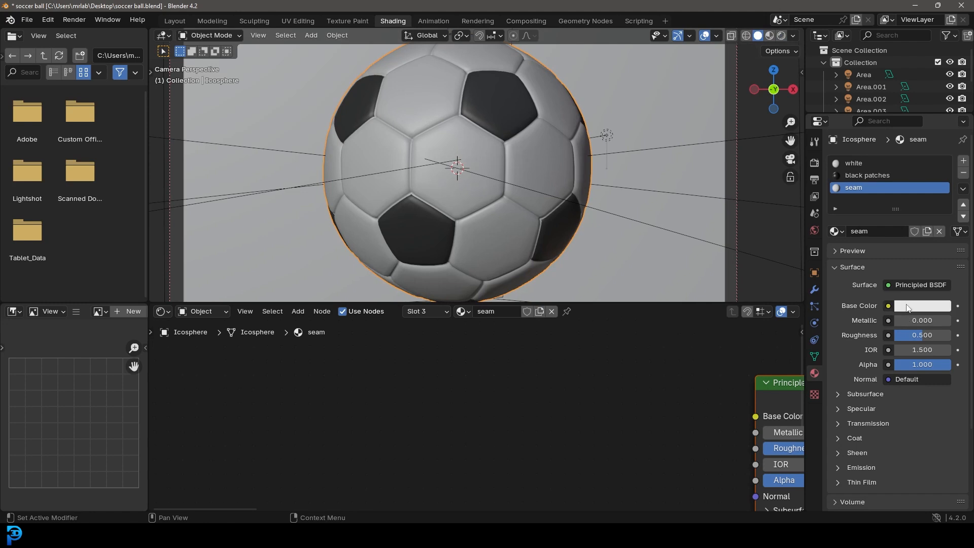
{"action": "left_click", "coordinate": [922, 305]}
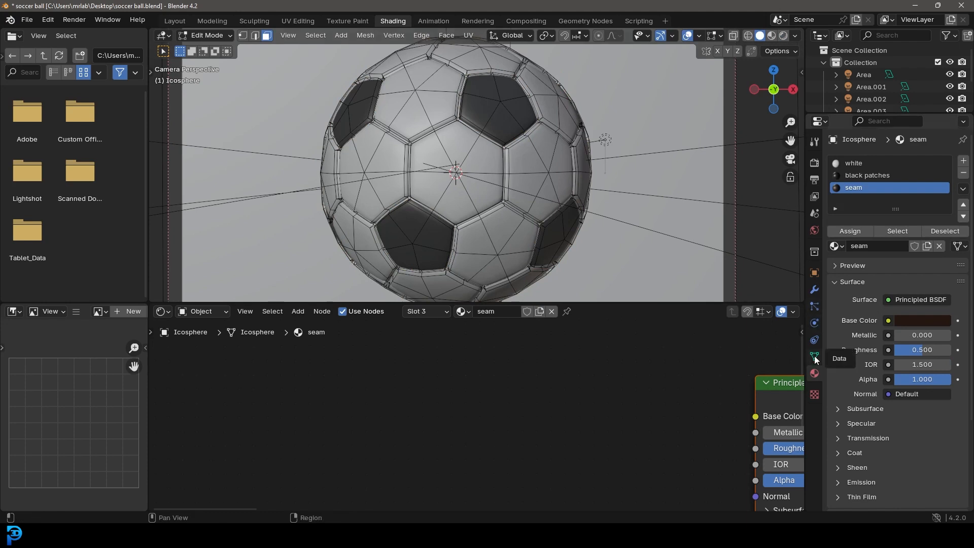
Select the seam vertex group in Edit Mode and assign the seam material to the grooves
{"action": "left_click", "coordinate": [814, 356]}
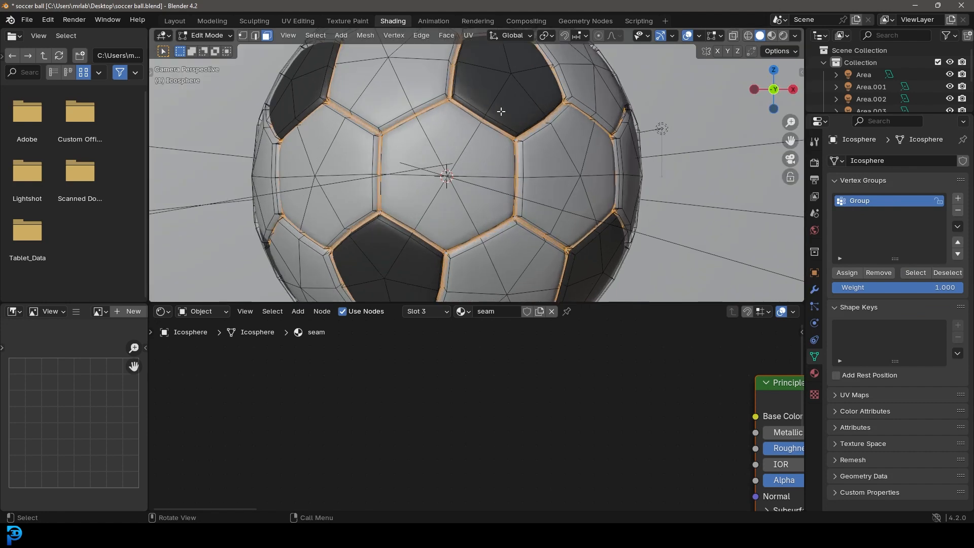
{"action": "mouse_move", "coordinate": [496, 230]}
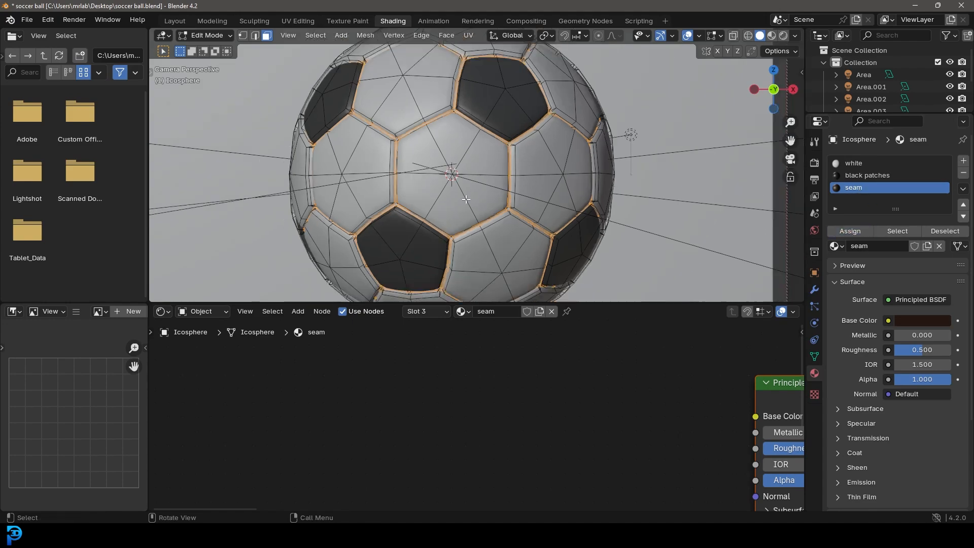
{"action": "left_click", "coordinate": [781, 36]}
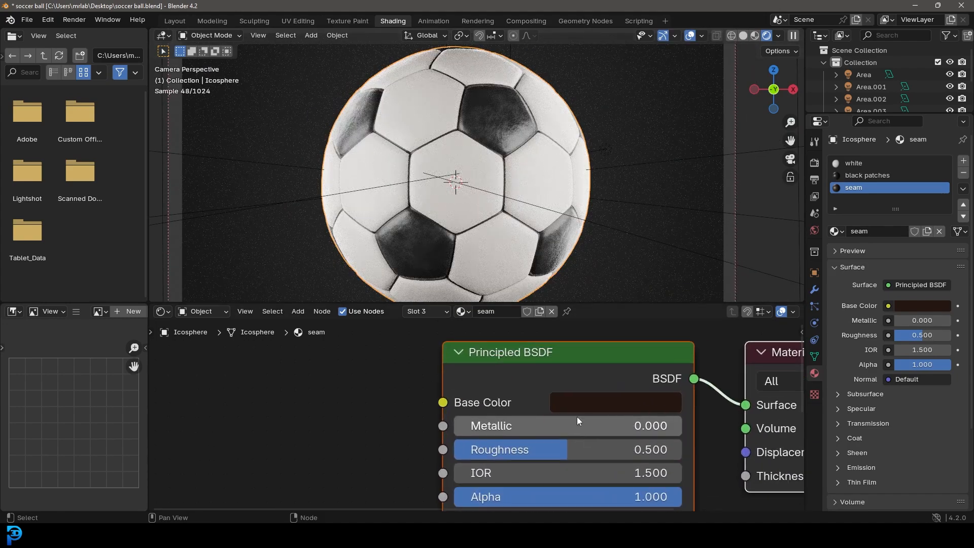
Adjust the seam base colour to a dark brown and save the file
{"action": "left_click", "coordinate": [615, 402]}
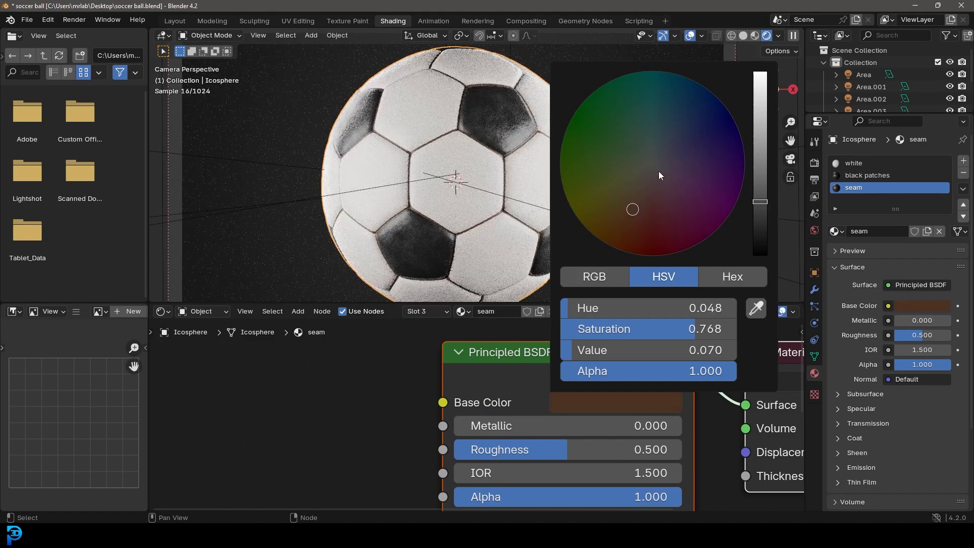
{"action": "left_click_drag", "start_coordinate": [632, 208], "coordinate": [640, 168]}
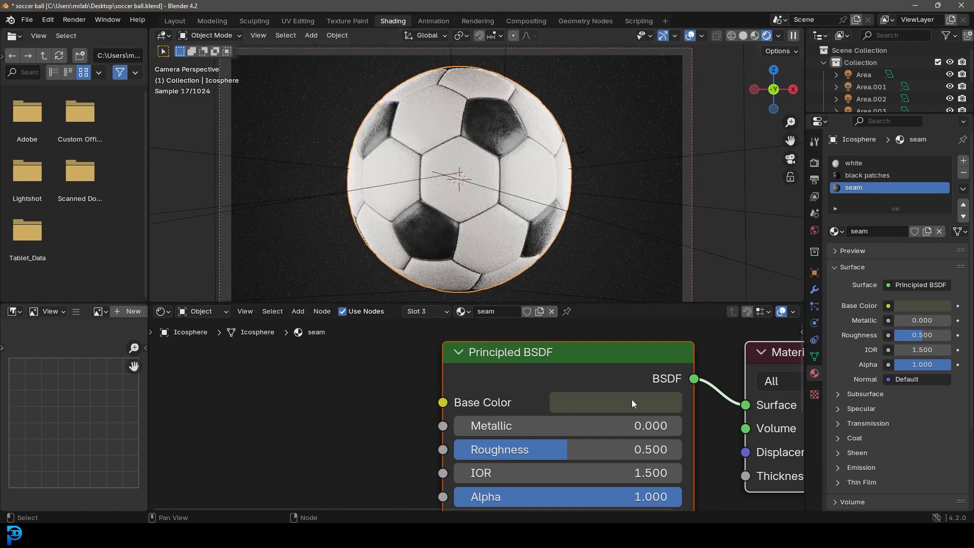
{"action": "left_click", "coordinate": [614, 402]}
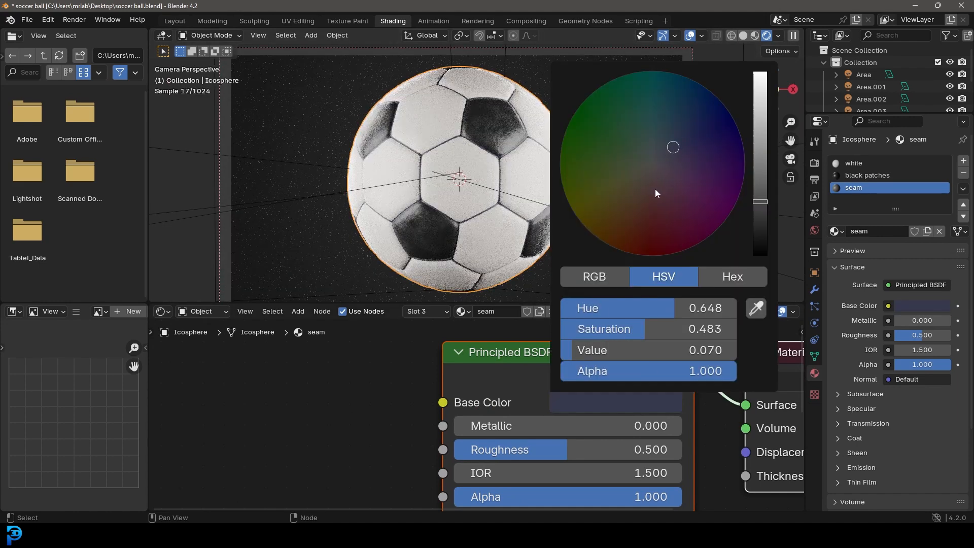
{"action": "left_click_drag", "start_coordinate": [672, 147], "coordinate": [629, 192]}
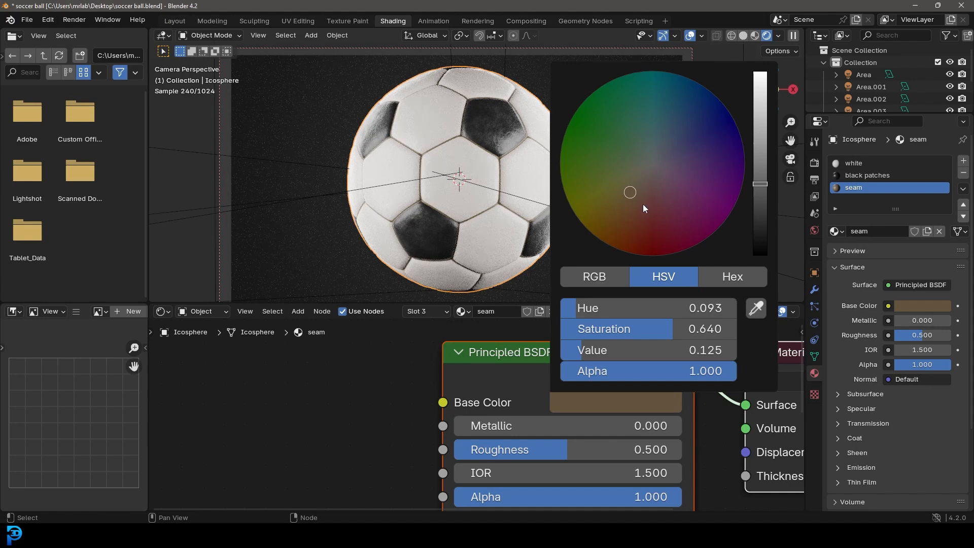
{"action": "left_click", "coordinate": [579, 182]}
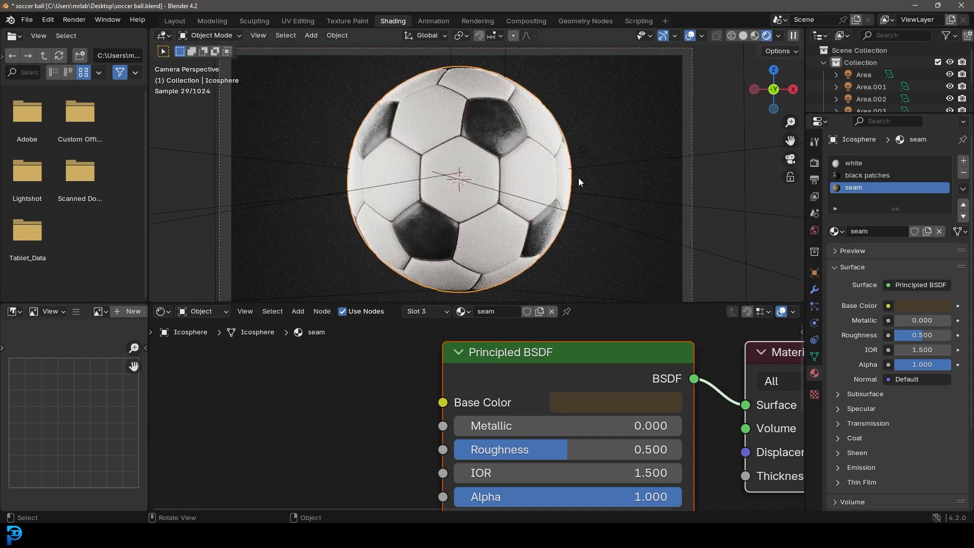
{"action": "key", "text": "ctrl+s"}
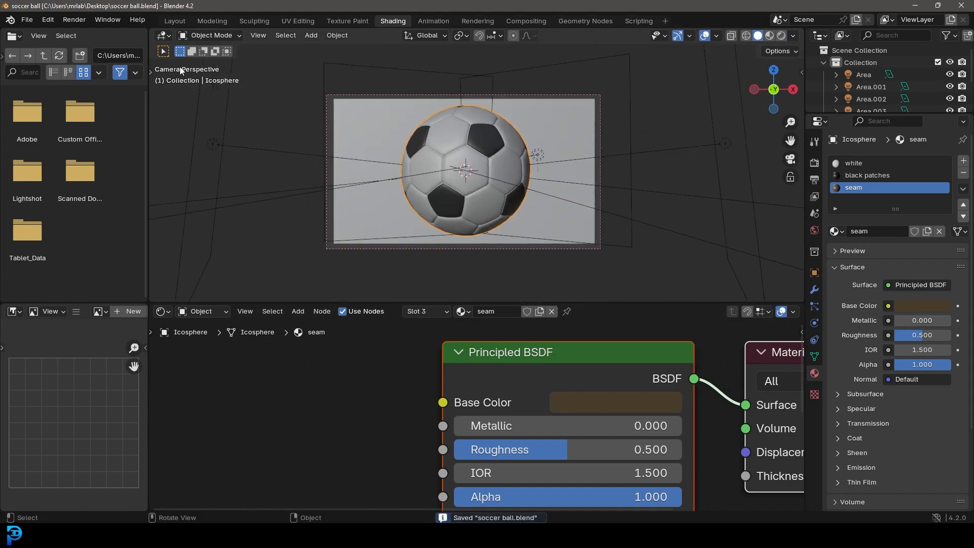
Render the final still image of the finished soccer ball via Render > Render Image
{"action": "left_click", "coordinate": [73, 19]}
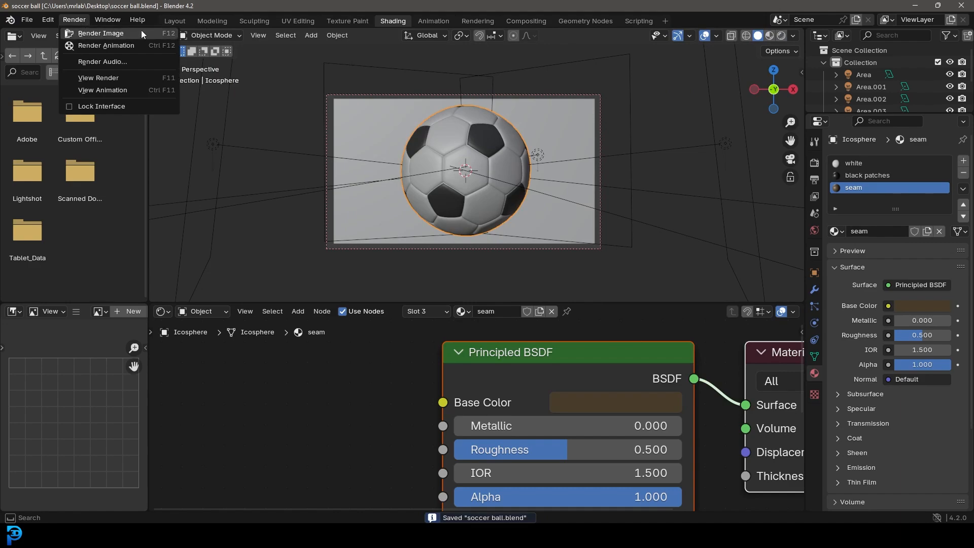
{"action": "left_click", "coordinate": [101, 33]}
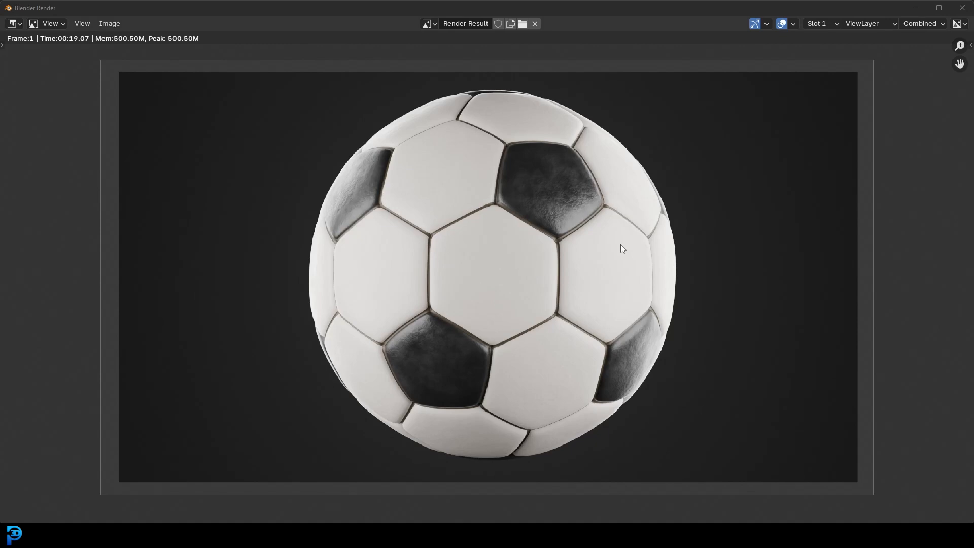
{"action": "mouse_move", "coordinate": [615, 242]}
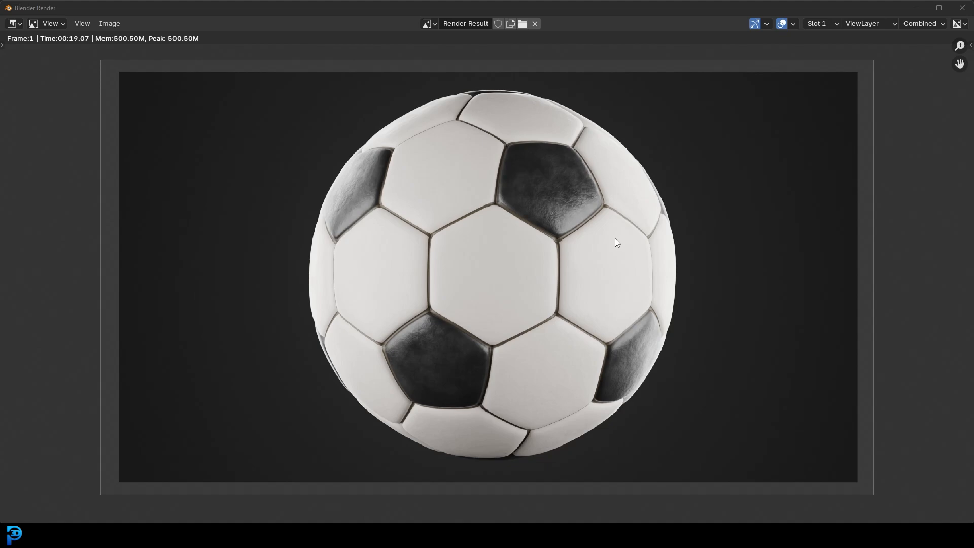